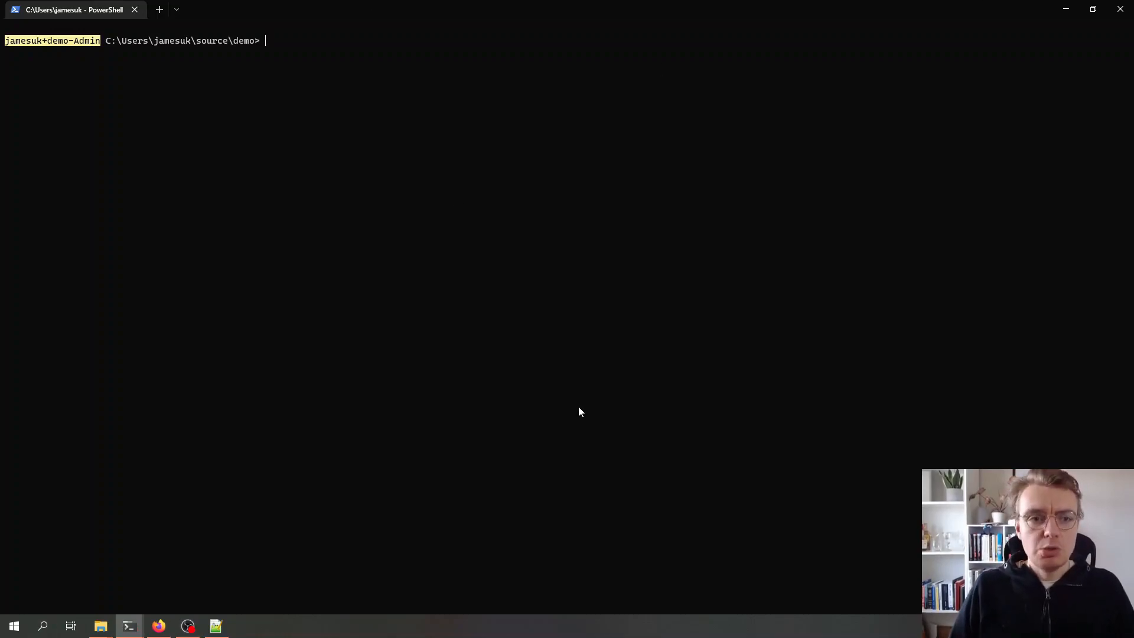
Step: Create the minimal web API project LambdaMinimalApi with --no-https true via dotnet new webapi
{"action": "type", "text": "dotnet"}
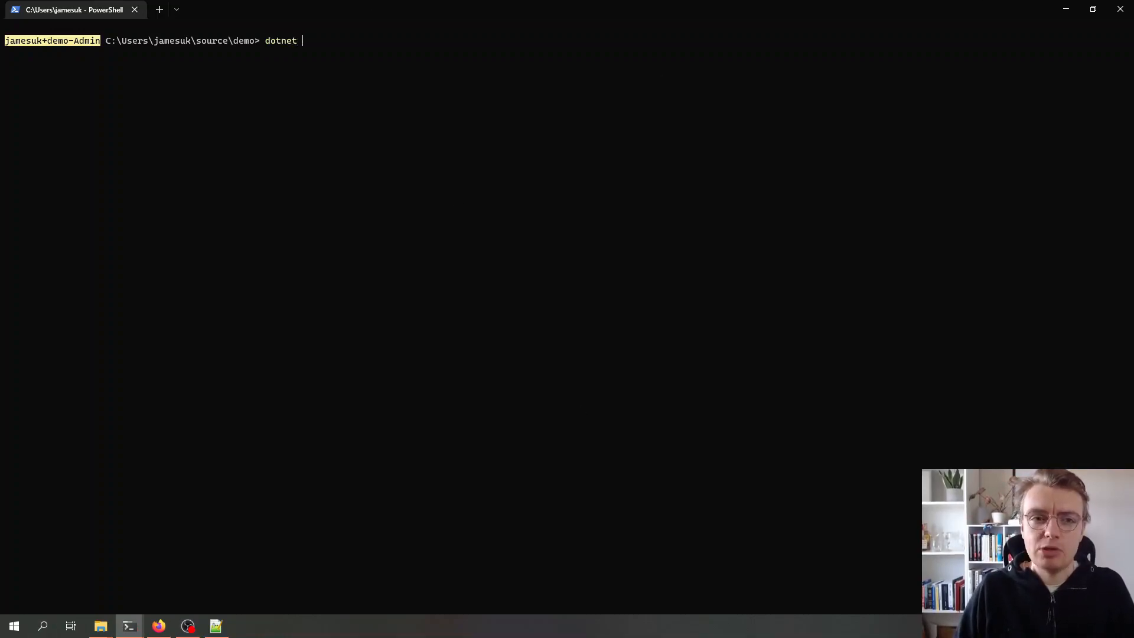
{"action": "type", "text": "new webapi -"}
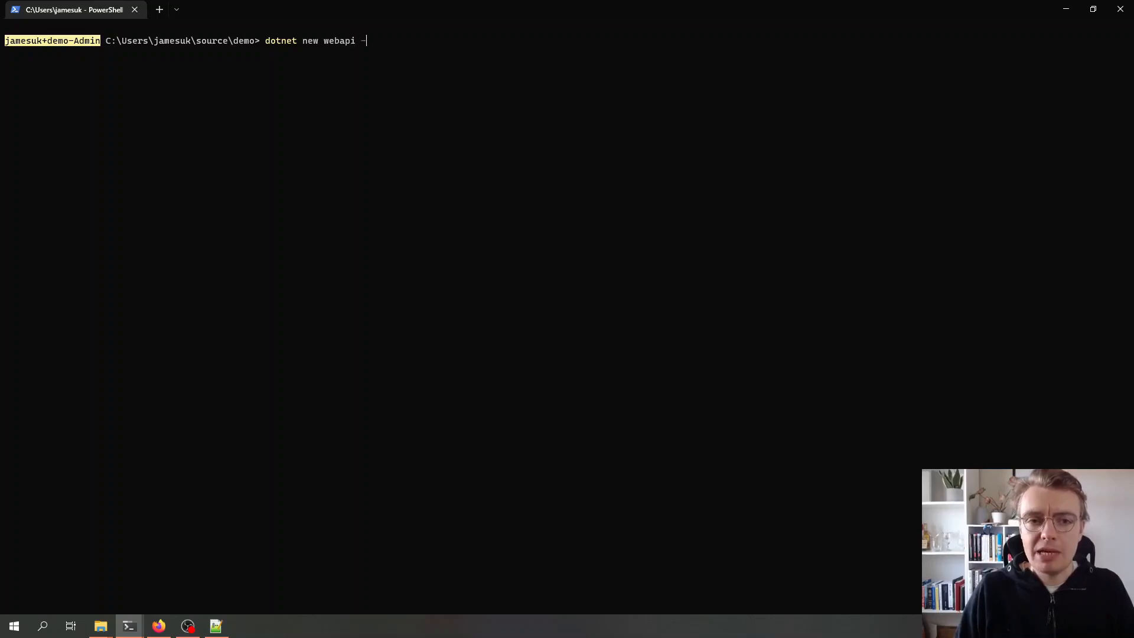
{"action": "type", "text": "minimal"}
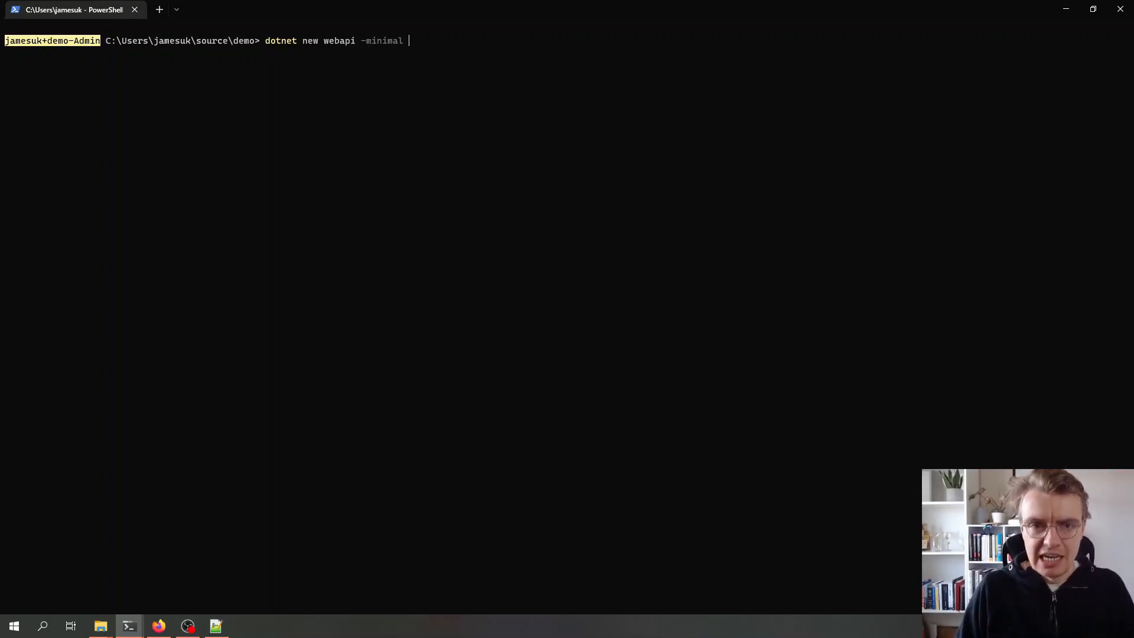
{"action": "type", "text": "--no-https t"}
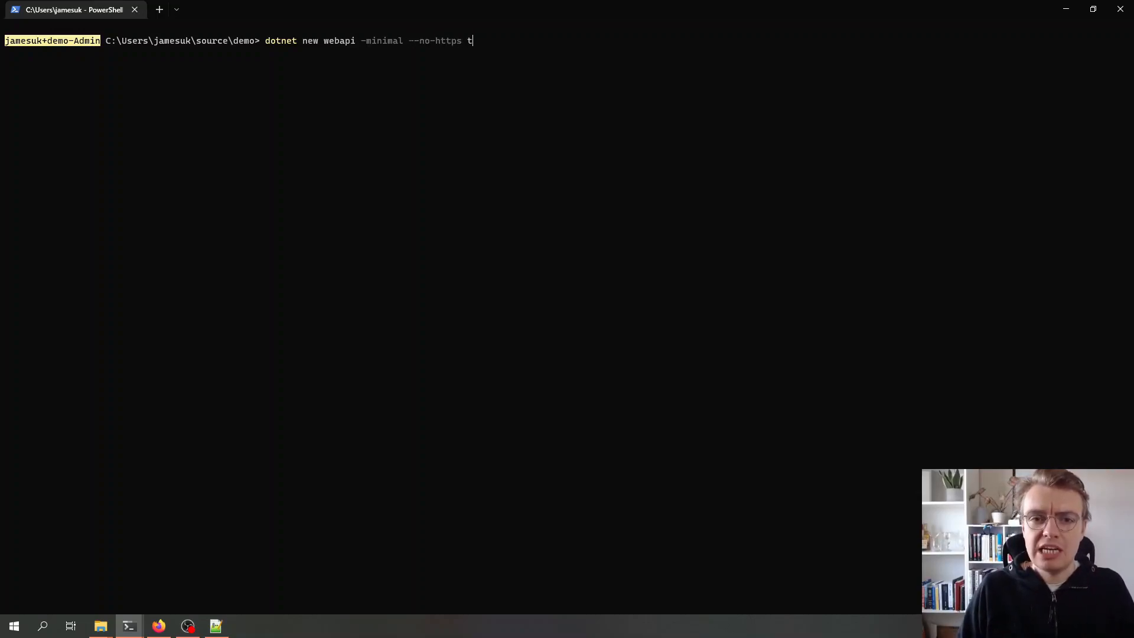
{"action": "type", "text": "rue"}
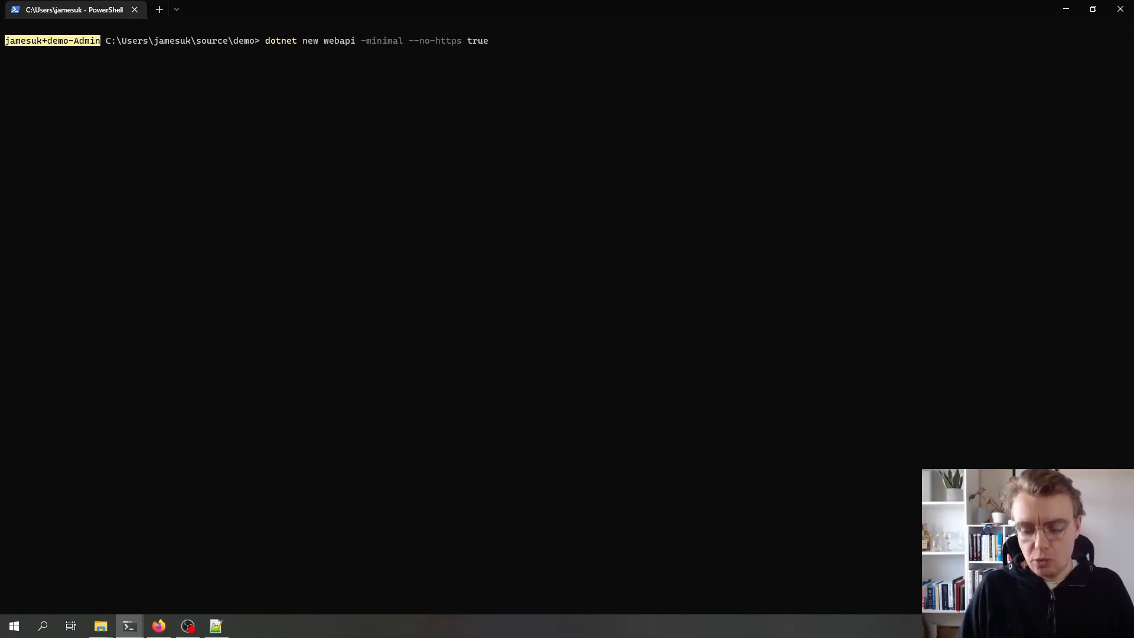
{"action": "type", "text": "-n LambdaM"}
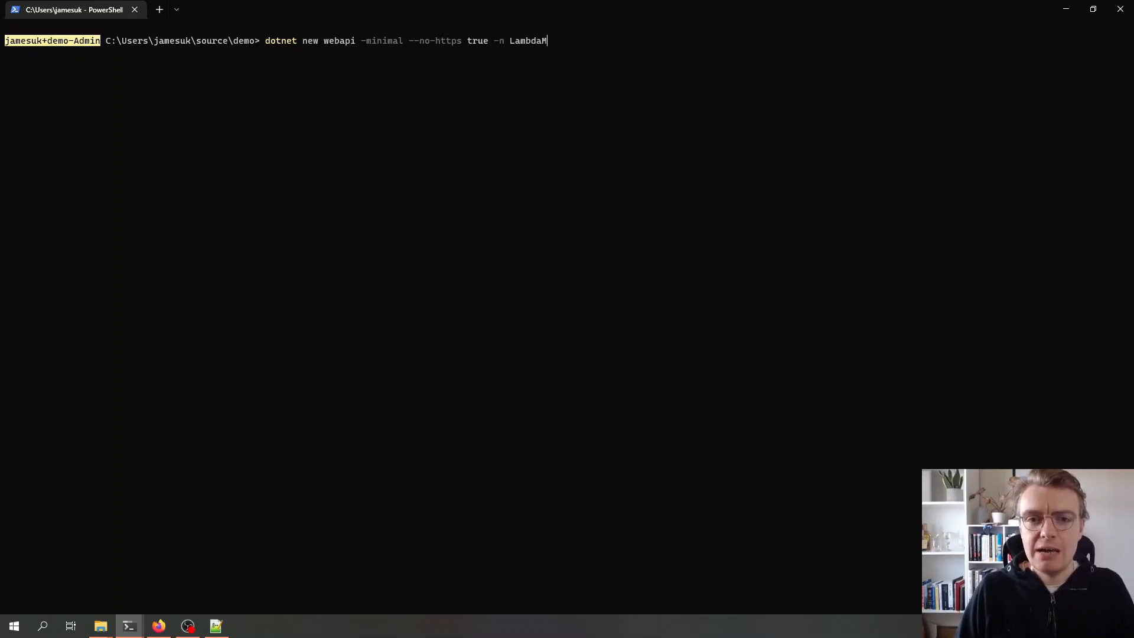
{"action": "type", "text": "inimalApi"}
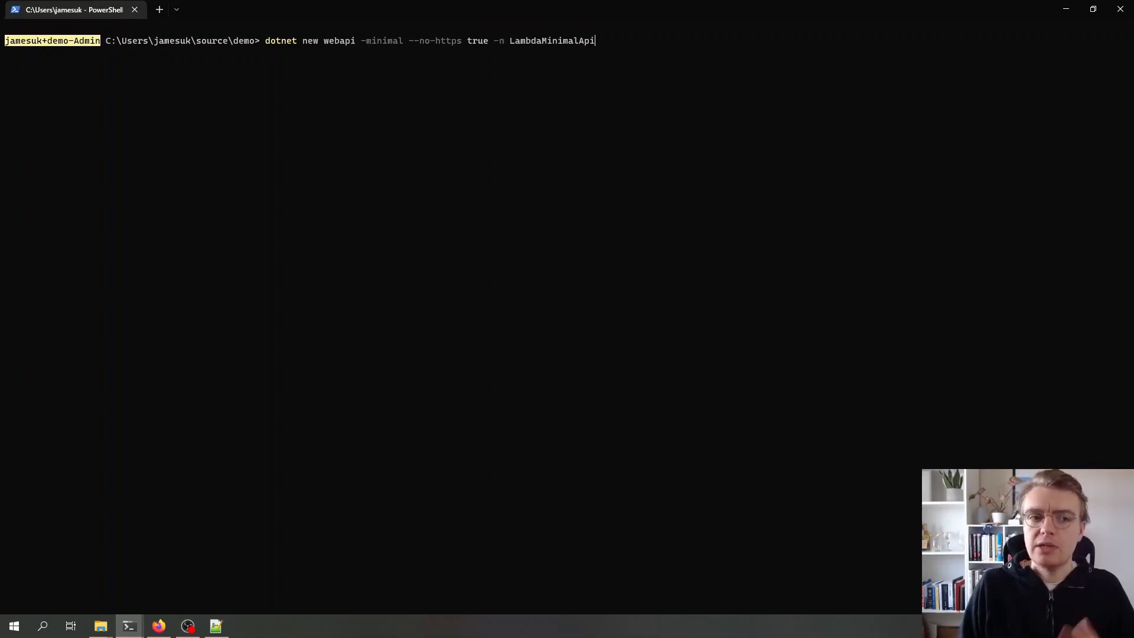
{"action": "key", "text": "Return"}
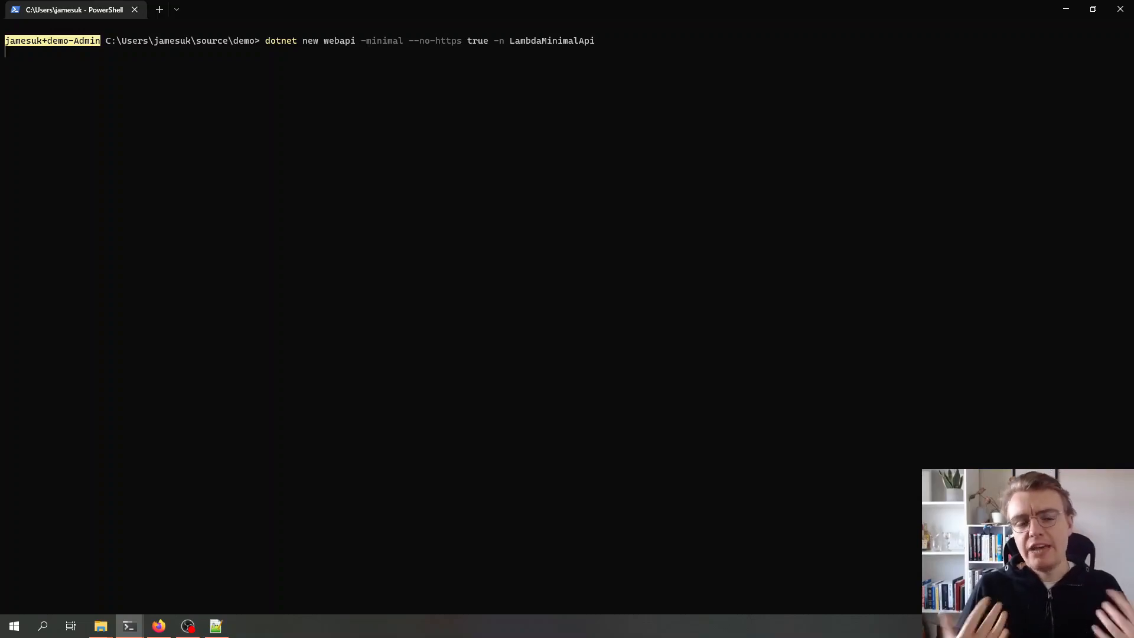
{"action": "key", "text": "Return"}
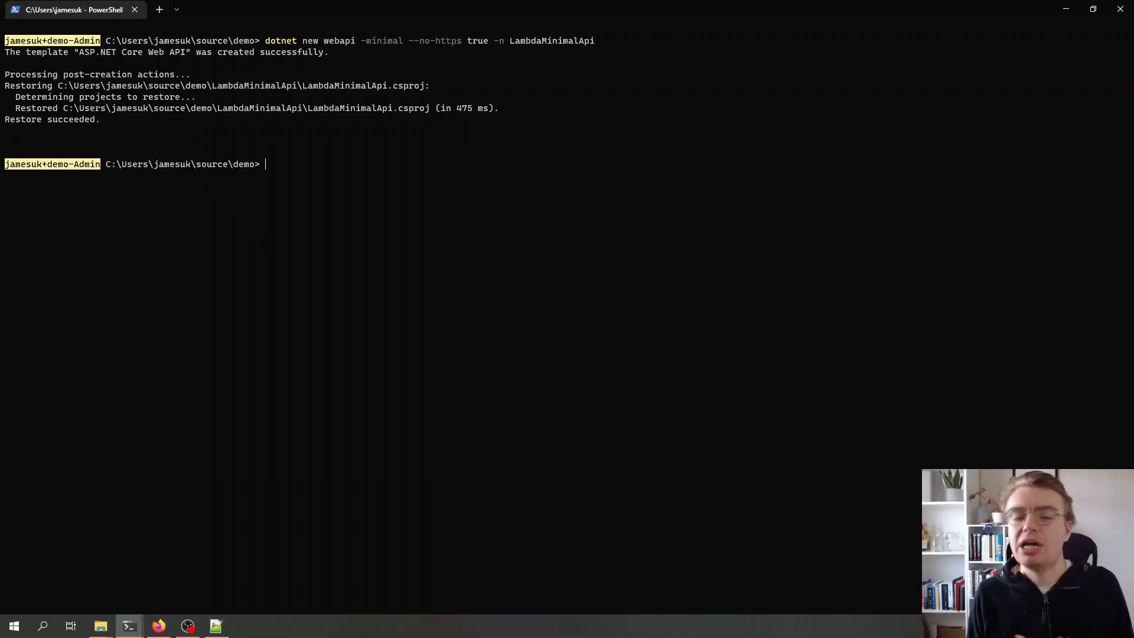
Step: Begin changing directory into the new LambdaMinimalApi folder
{"action": "type", "text": "cd .\\LambdaMinimalApi\\"}
{"action": "type", "text": ".\\LambdaMinimalApi.csproj"}
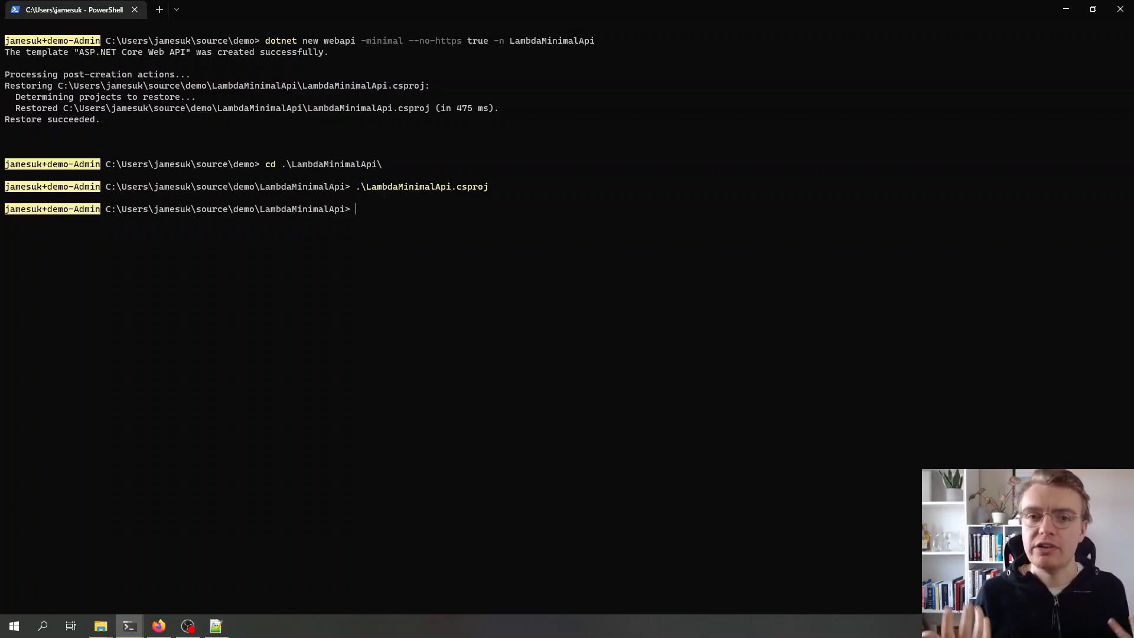
{"action": "left_click", "coordinate": [246, 626]}
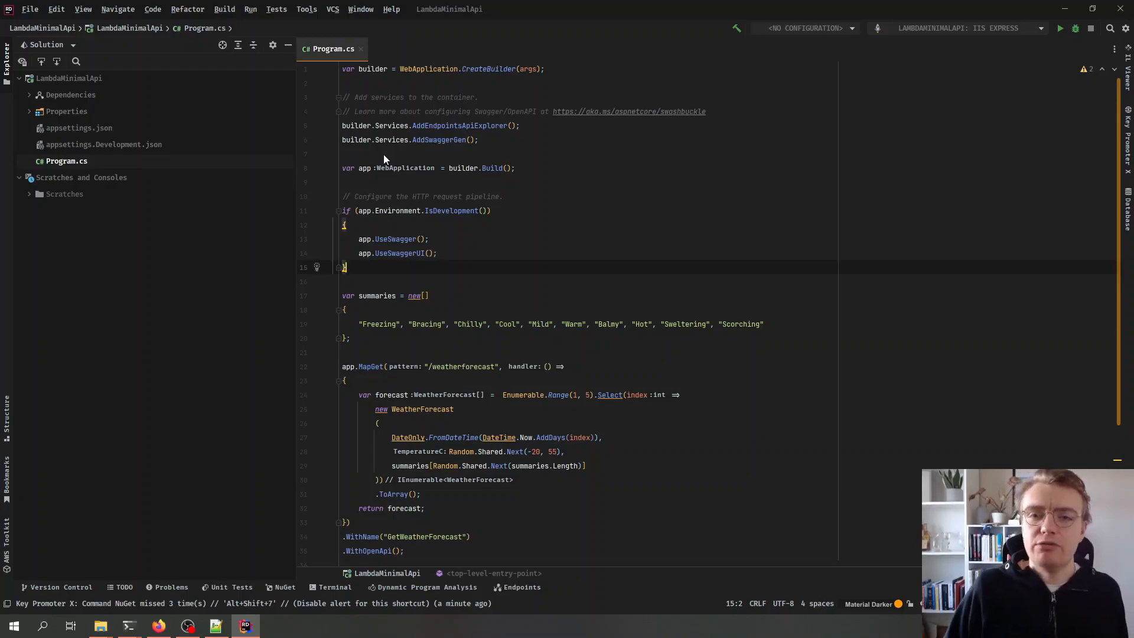
{"action": "scroll", "scroll_direction": "down", "scroll_amount": 3}
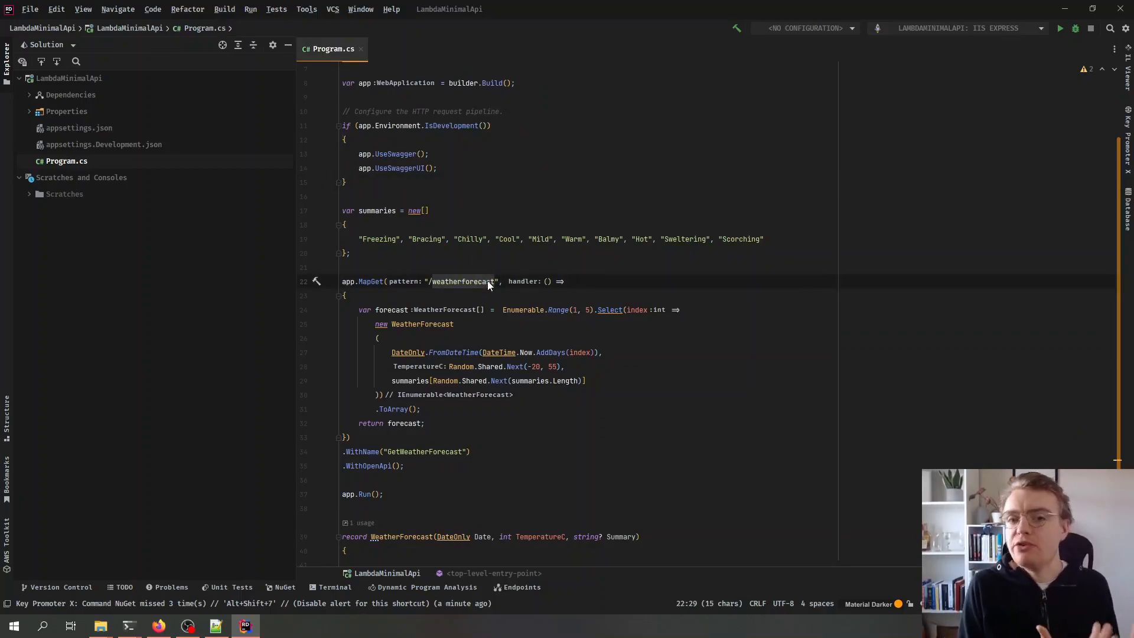
{"action": "scroll", "scroll_direction": "up", "scroll_amount": 3}
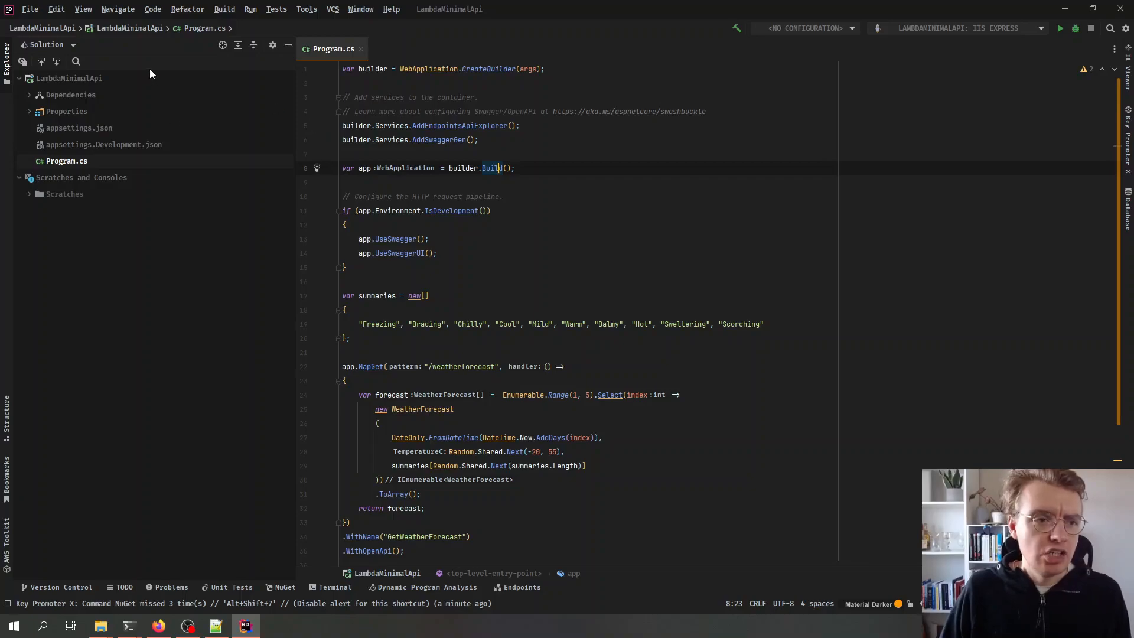
Step: Search NuGet for Amazon.Lambda.AspNetCoreServer.Hosting to install version 1.3.1
{"action": "left_click", "coordinate": [281, 587]}
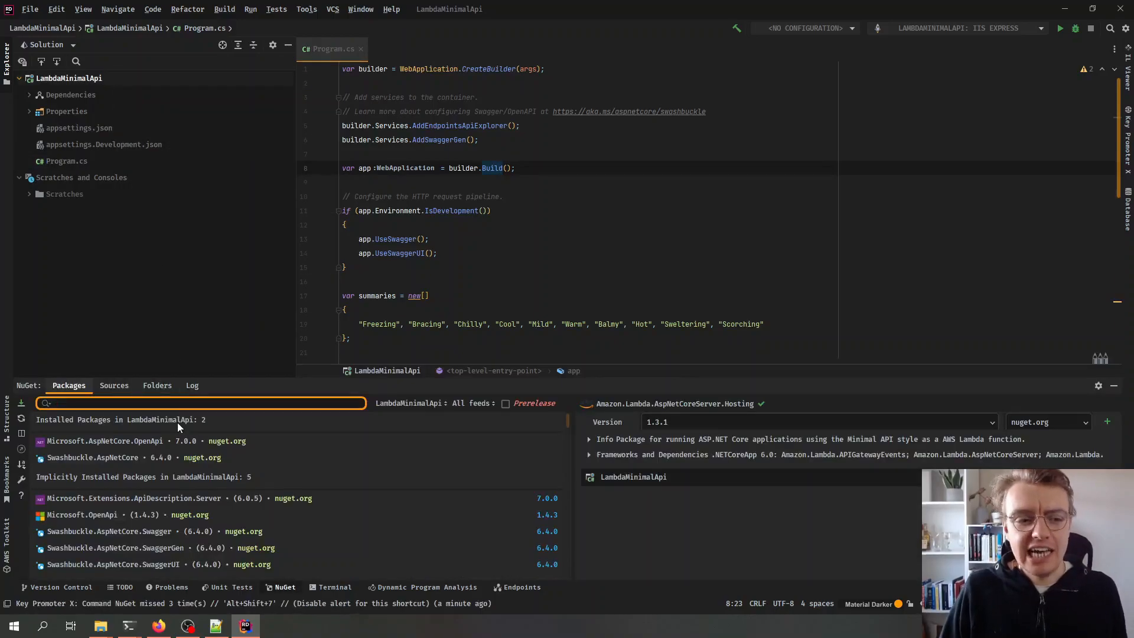
{"action": "type", "text": "Amal"}
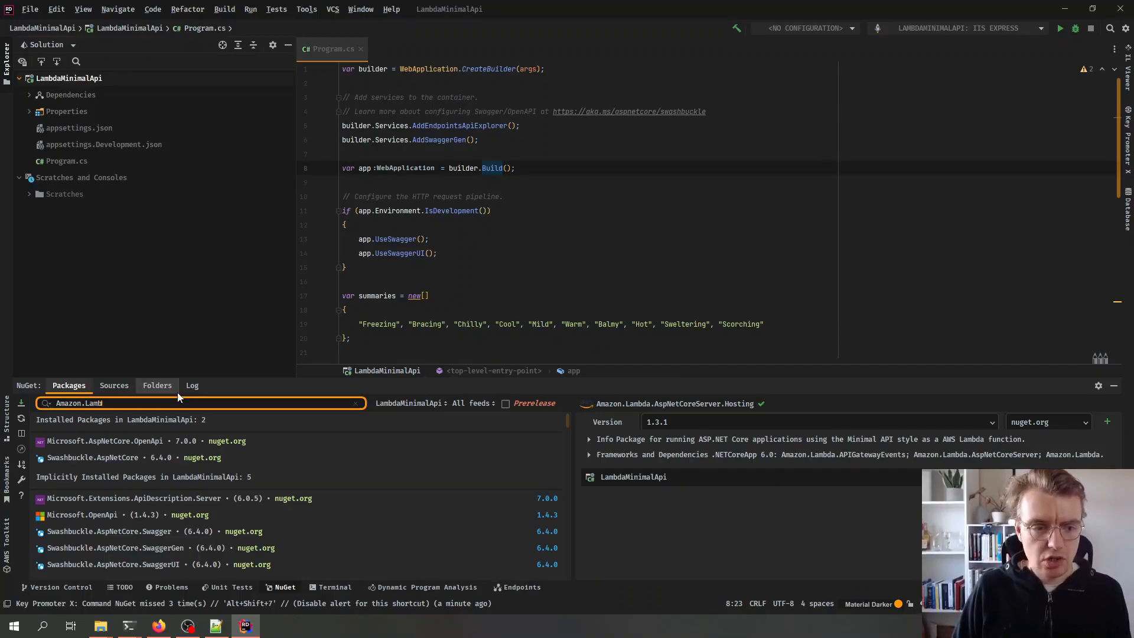
{"action": "type", "text": "Amazon.Lambda.AspNetCoreServer"}
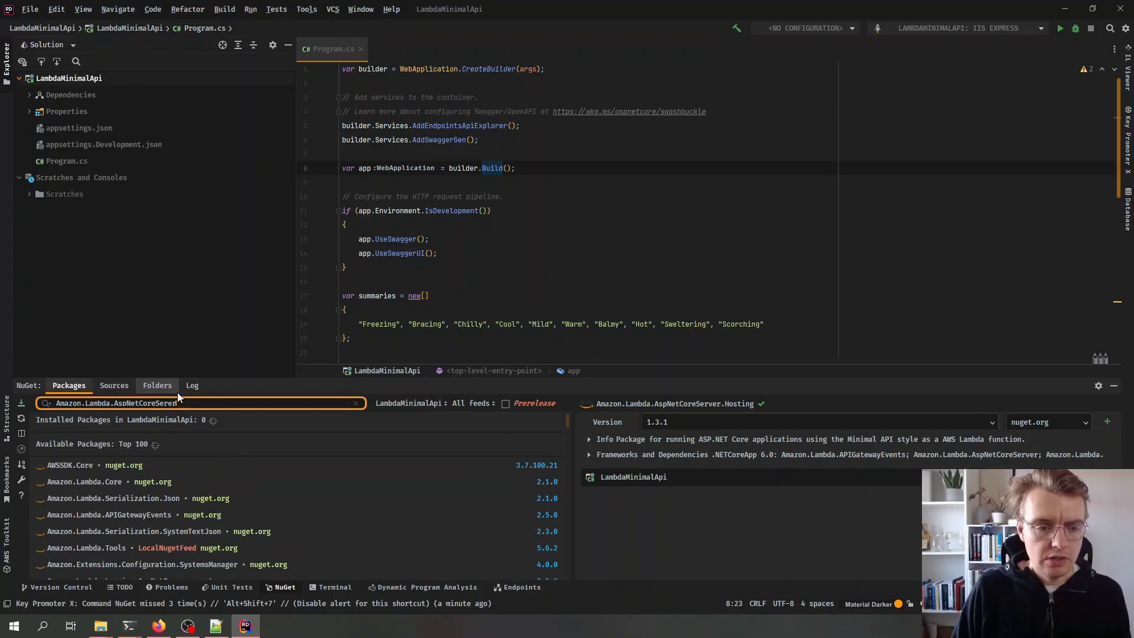
{"action": "type", "text": ".Hosting"}
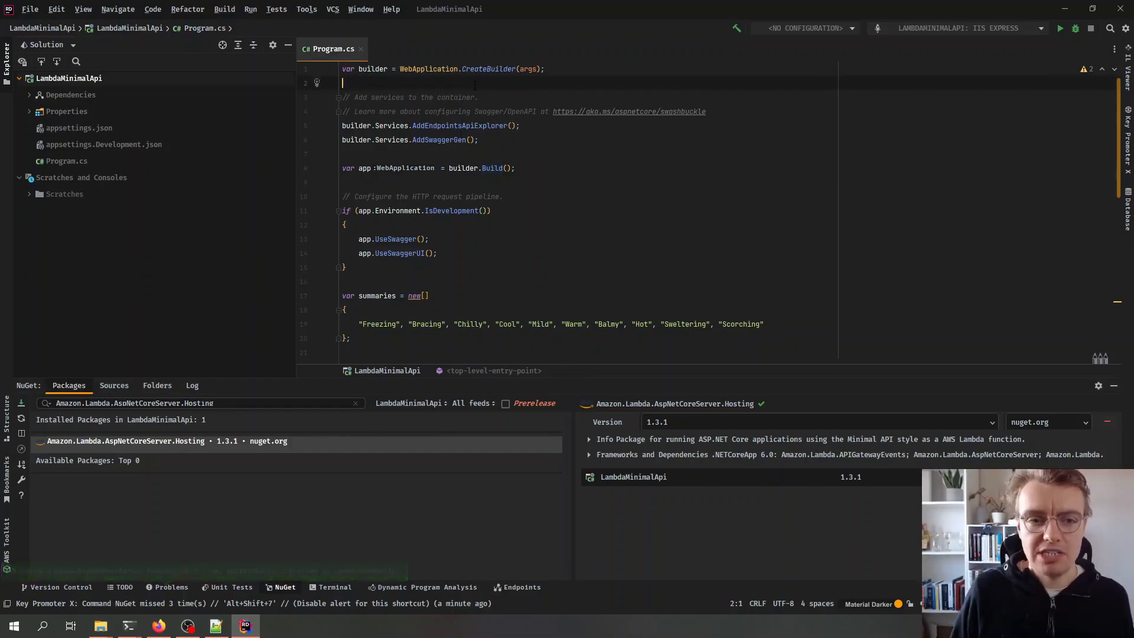
Step: Add builder.Services.AddAWSLambdaHosting(LambdaEventSource.RestApi) to Program.cs
{"action": "type", "text": "builder.Services."}
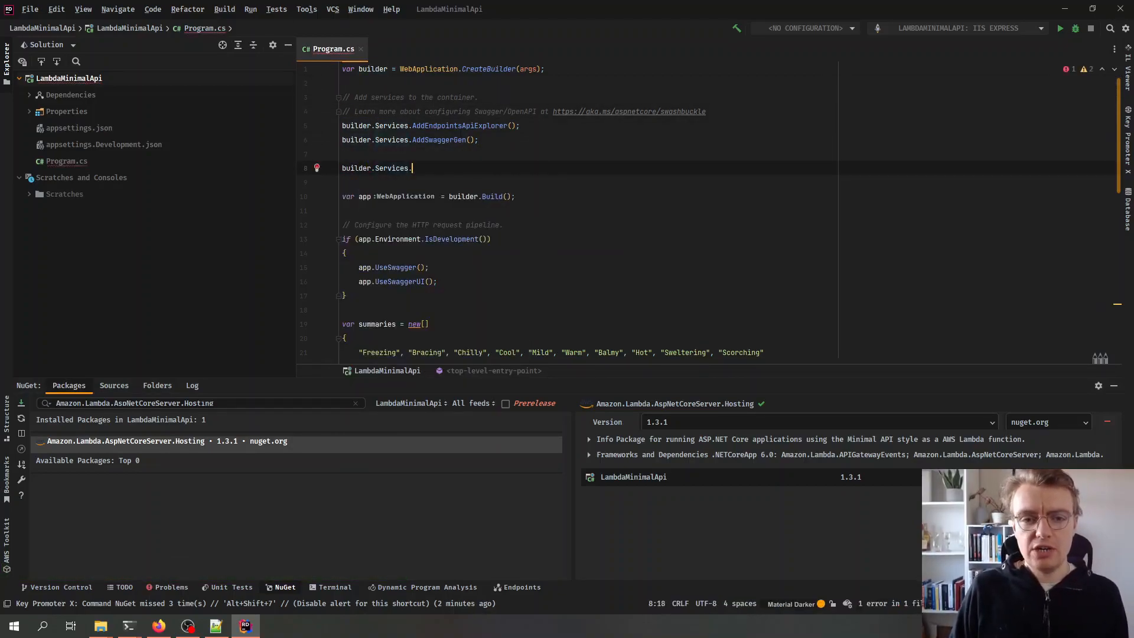
{"action": "type", "text": "AddAWSLambdaHosting()"}
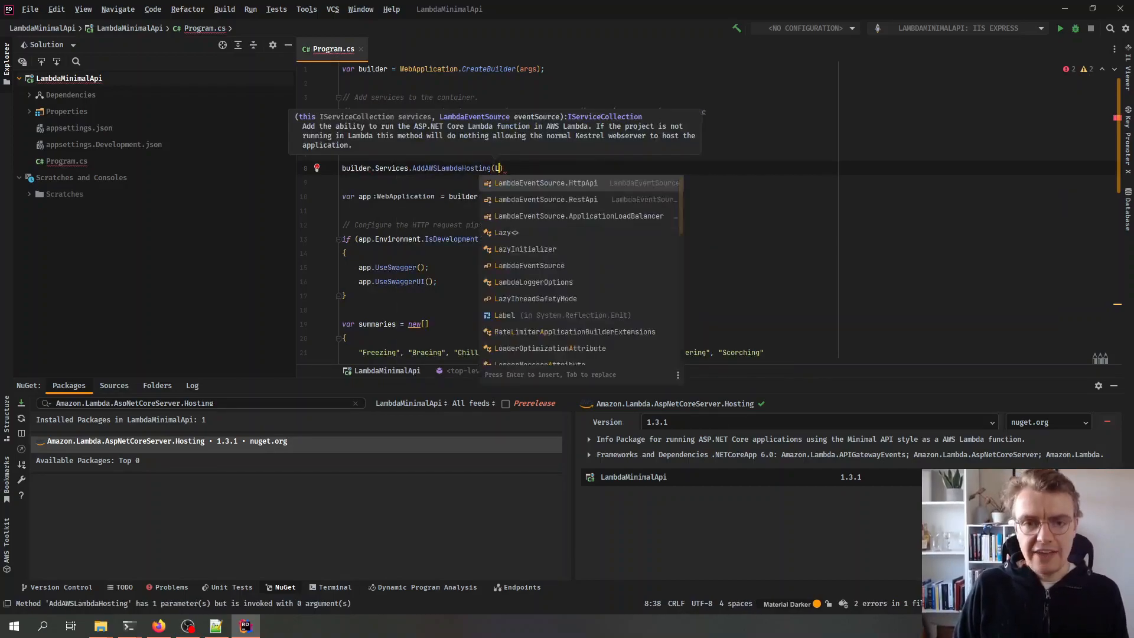
{"action": "left_click", "coordinate": [546, 199]}
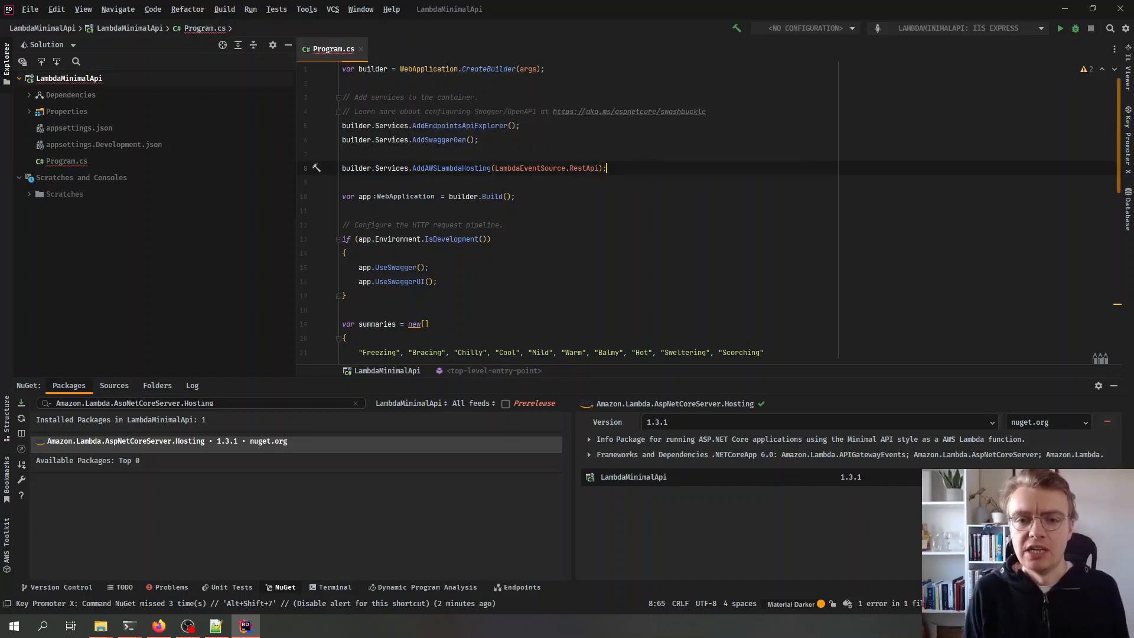
{"action": "double_click", "coordinate": [583, 167]}
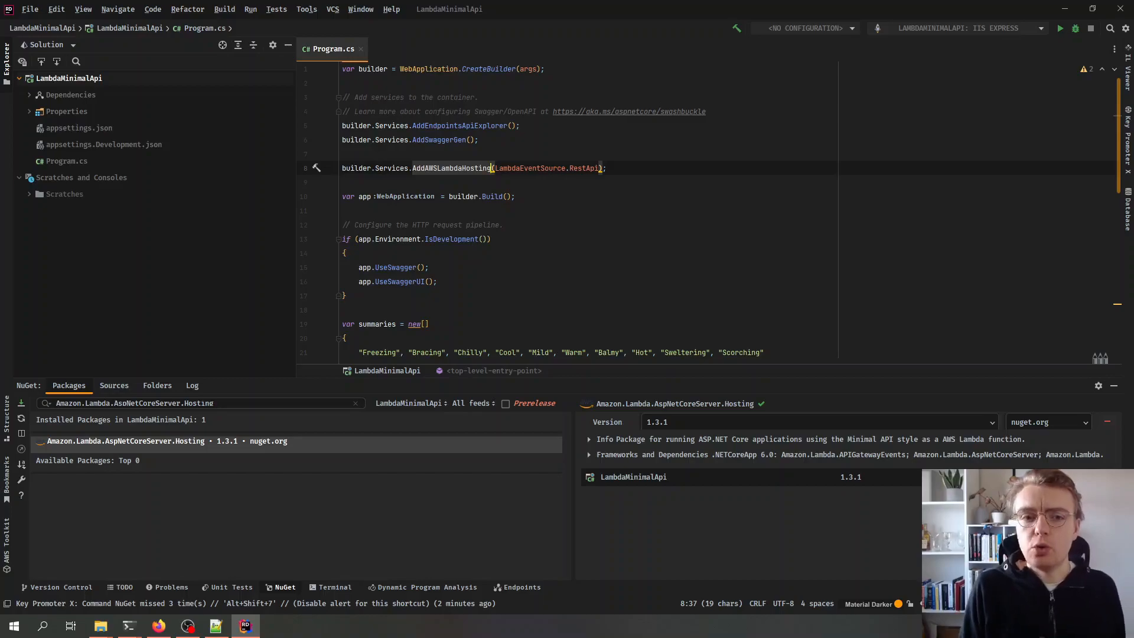
{"action": "mouse_move", "coordinate": [472, 168]}
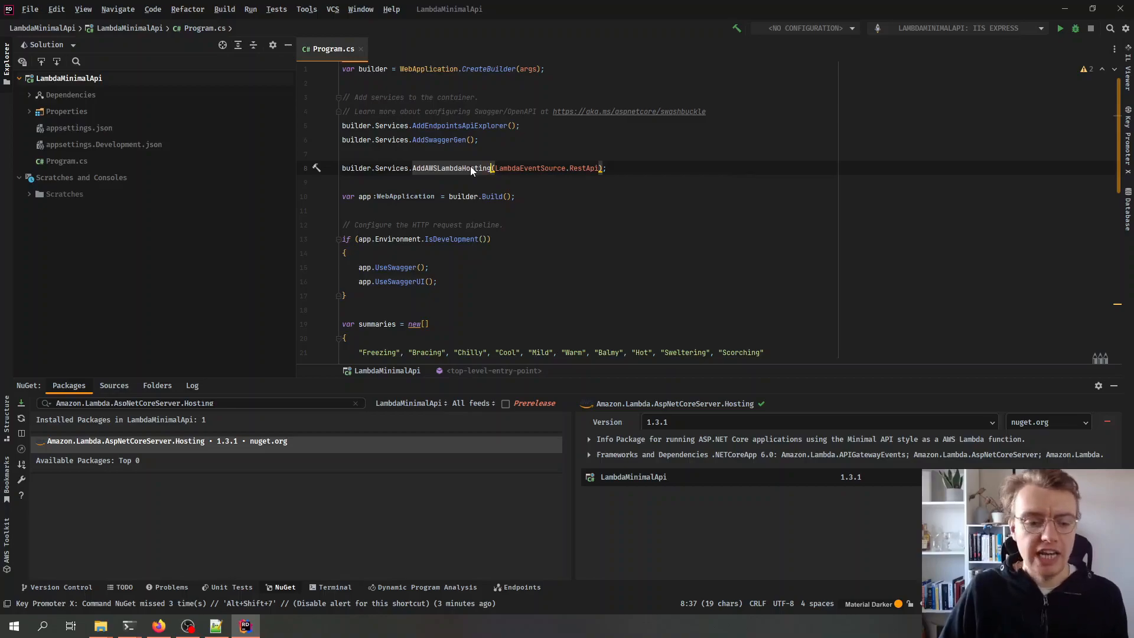
Step: Run the API locally with dotnet run, confirm it listens on localhost:5176, then stop it with Ctrl+C
{"action": "left_click", "coordinate": [128, 626]}
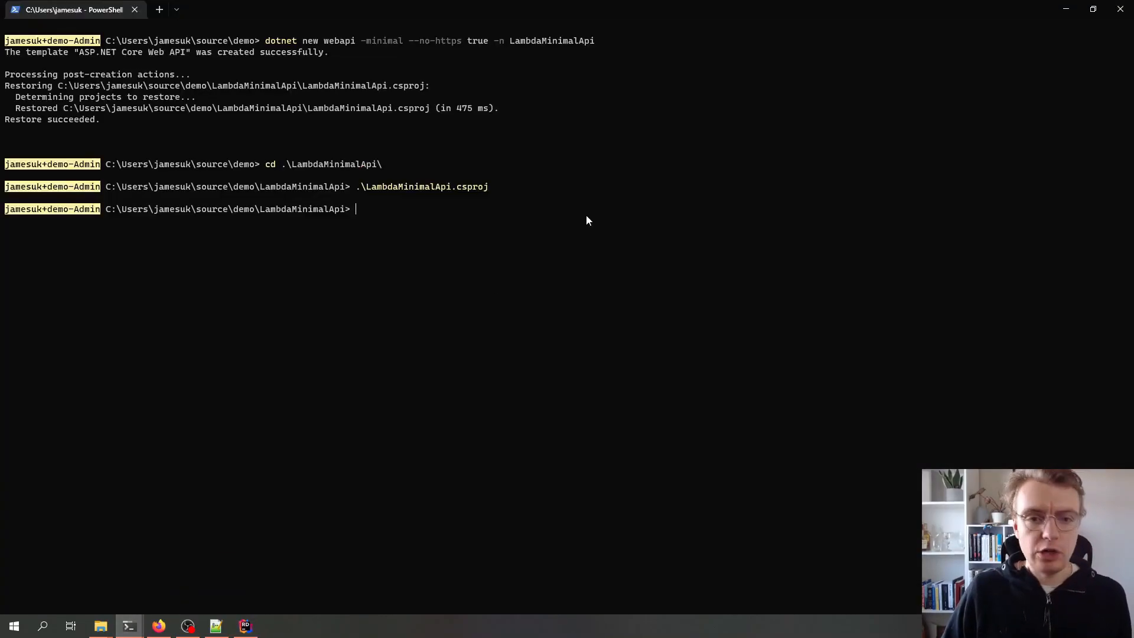
{"action": "type", "text": "dotnet run"}
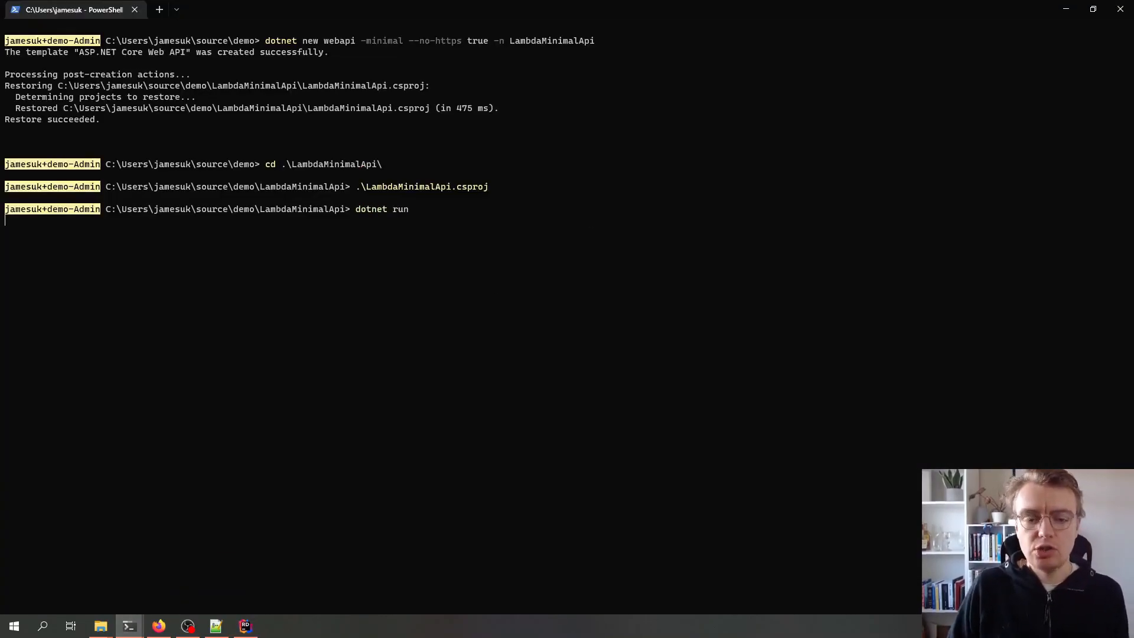
{"action": "key", "text": "Return"}
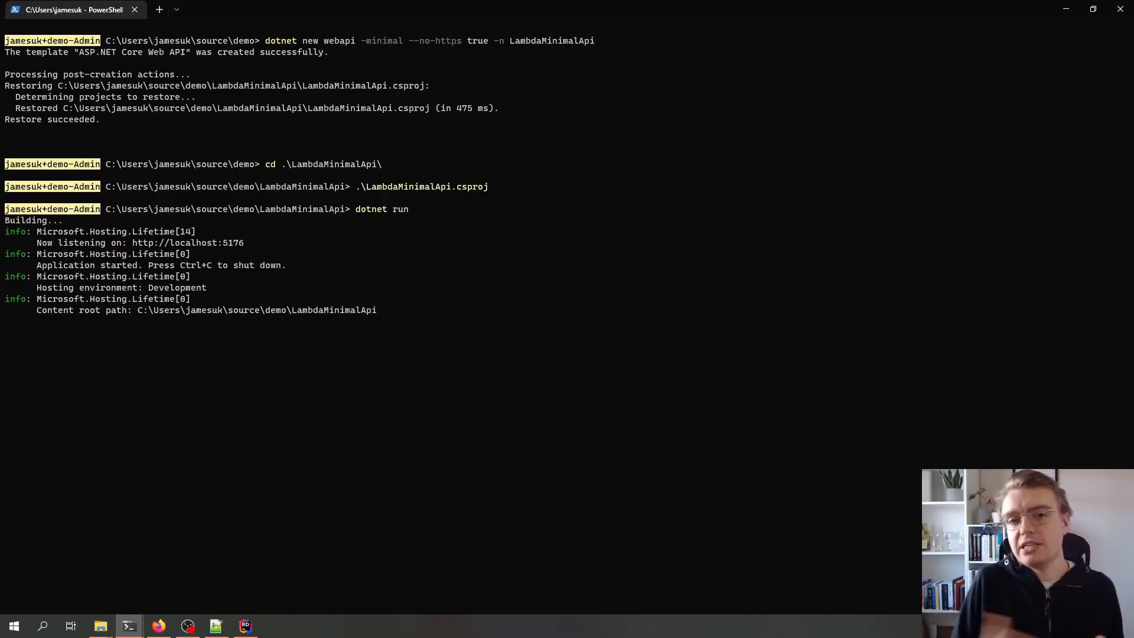
{"action": "key", "text": "ctrl+c"}
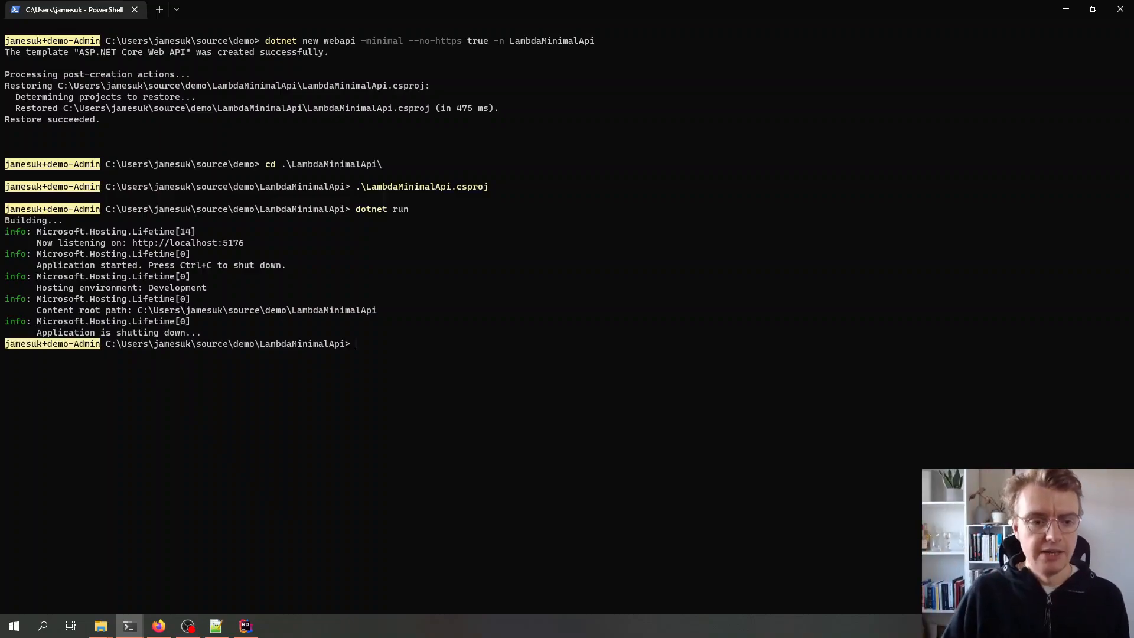
{"action": "left_click", "coordinate": [246, 626]}
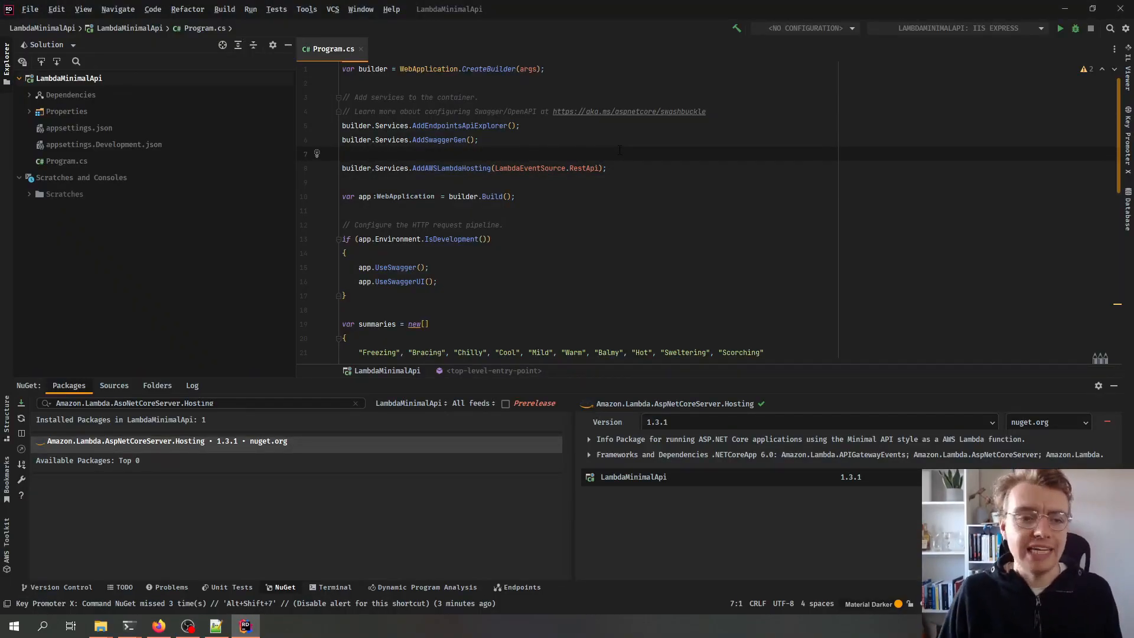
{"action": "left_click", "coordinate": [127, 626]}
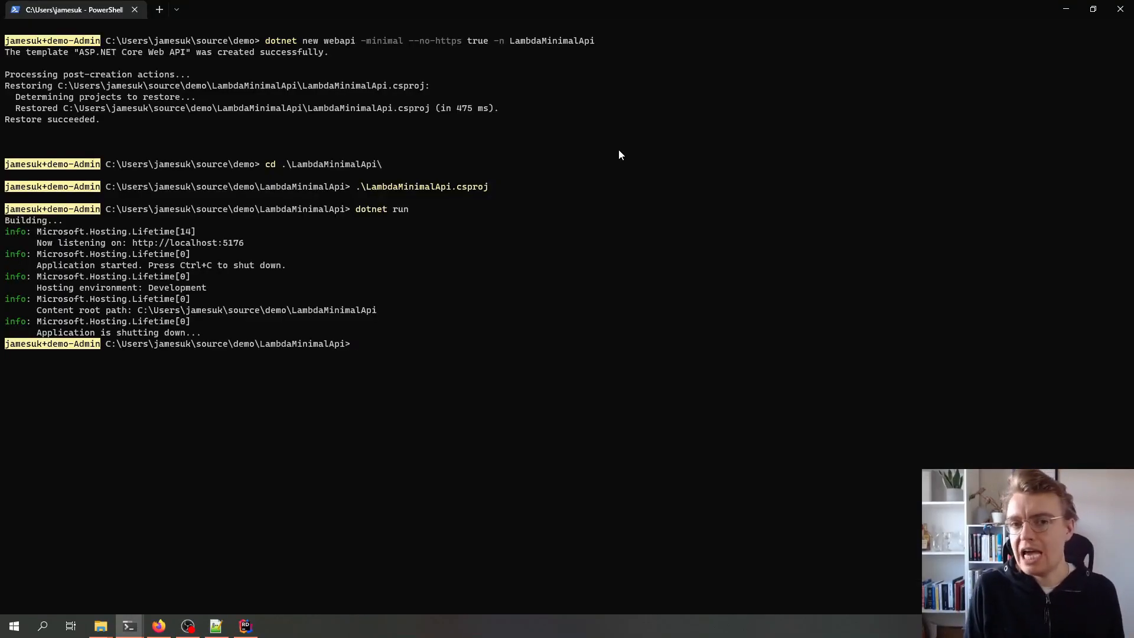
Step: List the Amazon Lambda Tools command help, then start typing a dotnet lambda deploy command
{"action": "type", "text": "dotnet lambda"}
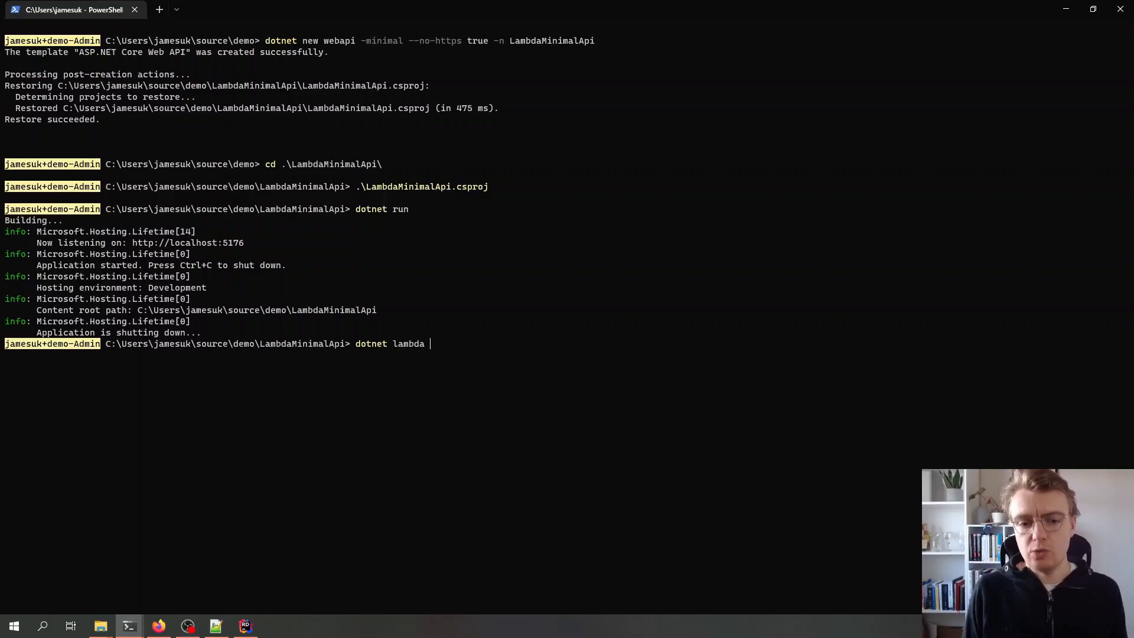
{"action": "type", "text": "deploy-function"}
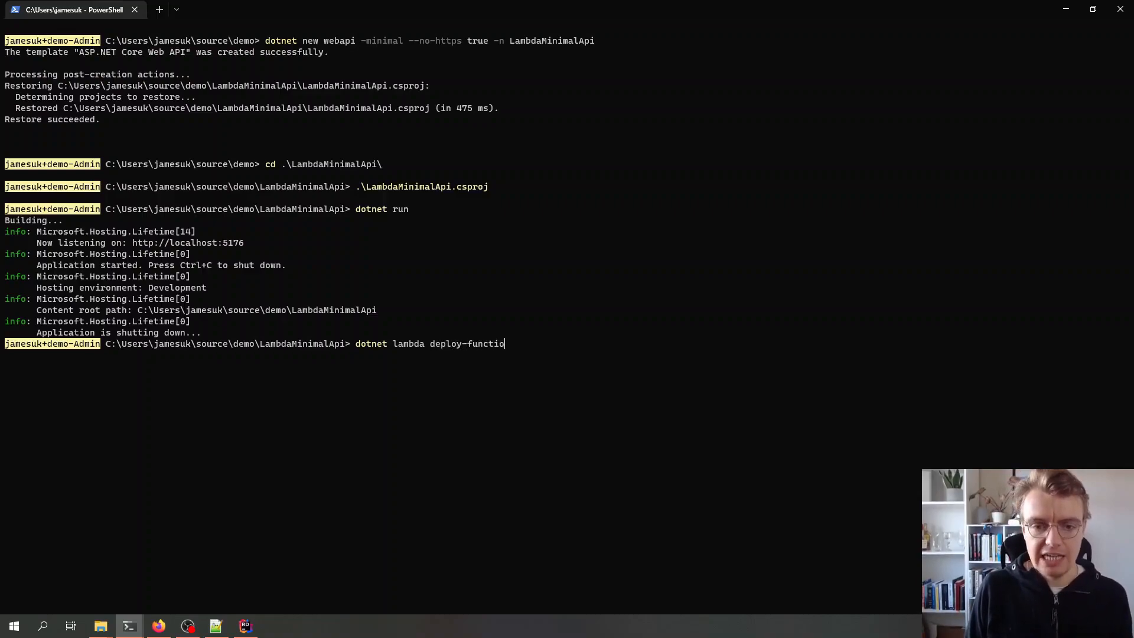
{"action": "type", "text": "n"}
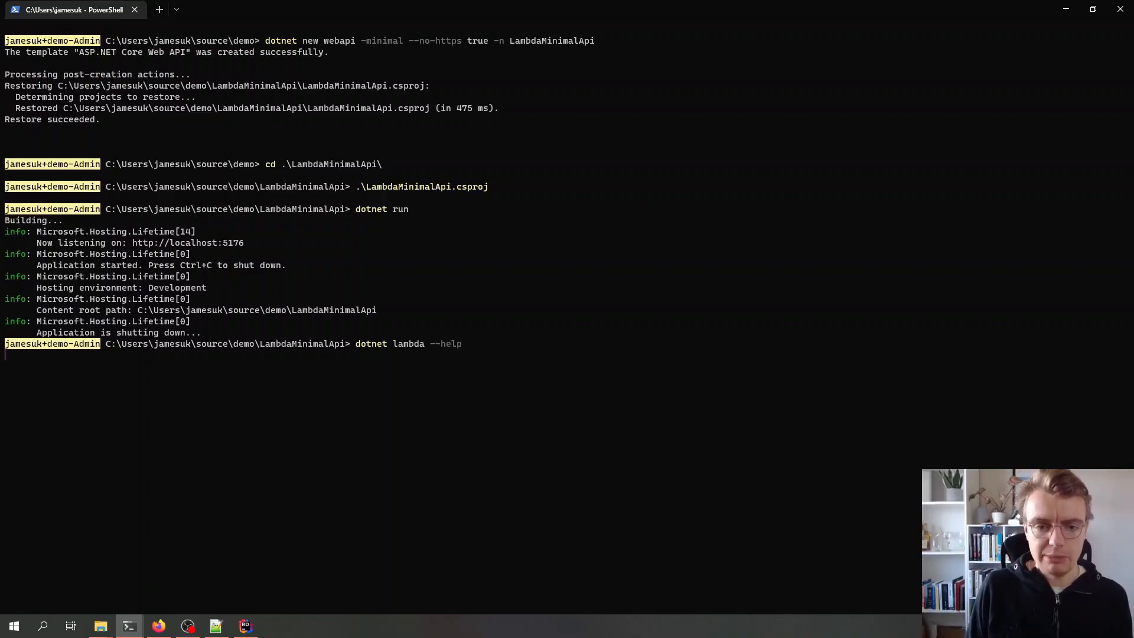
{"action": "key", "text": "Return"}
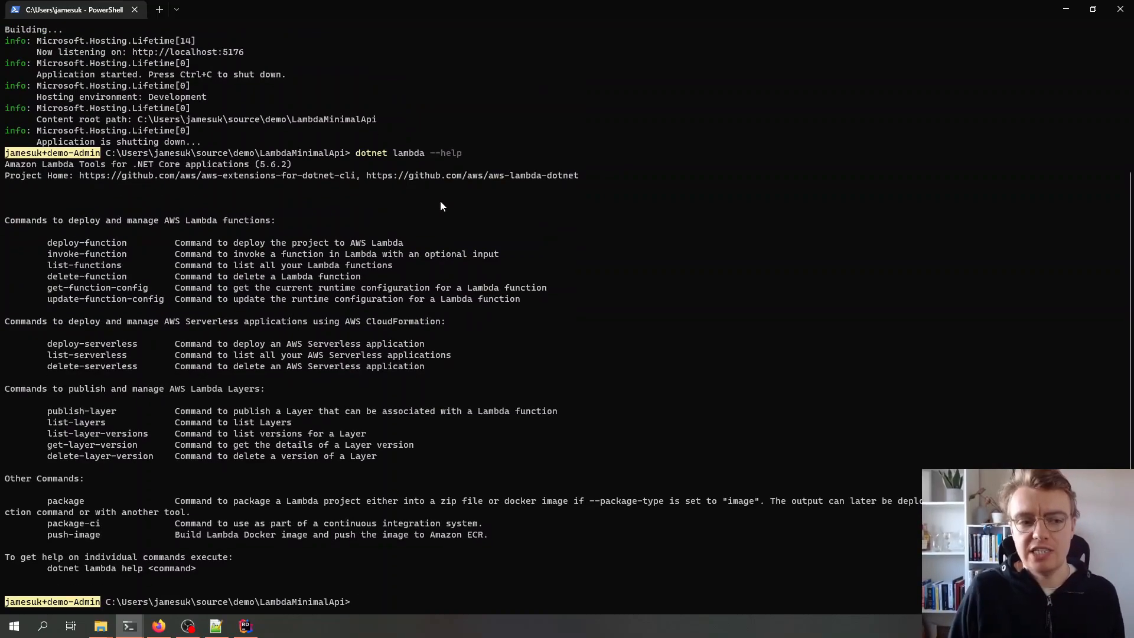
{"action": "mouse_move", "coordinate": [69, 263]}
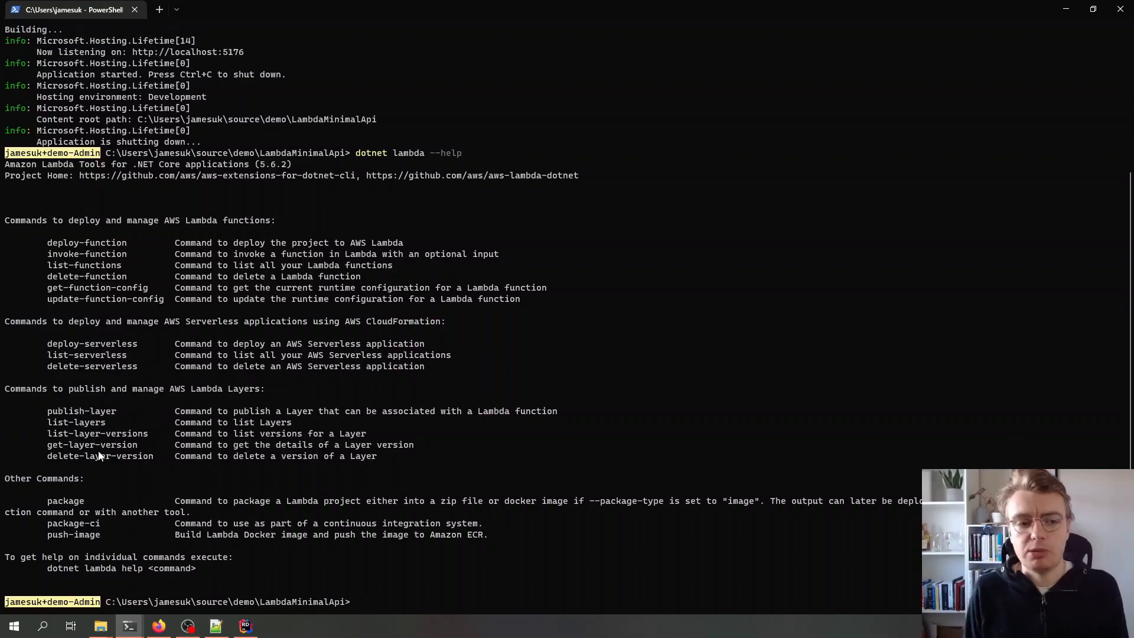
{"action": "type", "text": "dotnet lambda deploy-funct"}
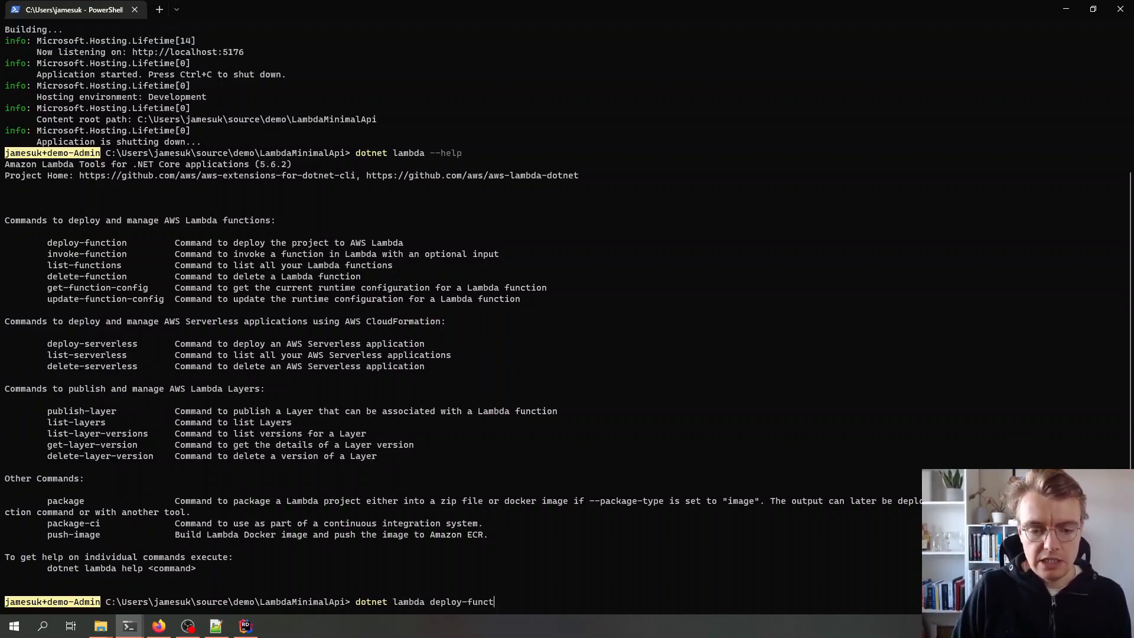
Step: Run deploy-function with the dotnet6 runtime and begin naming the function LambdaMinimalApi
{"action": "key", "text": "Return"}
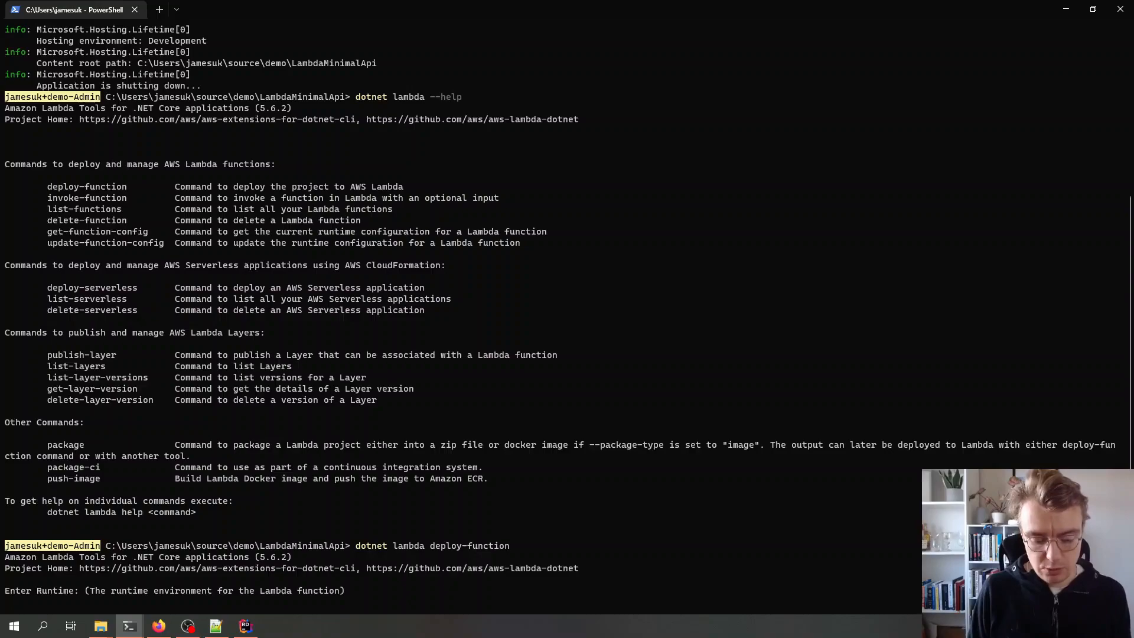
{"action": "type", "text": "dotnet6"}
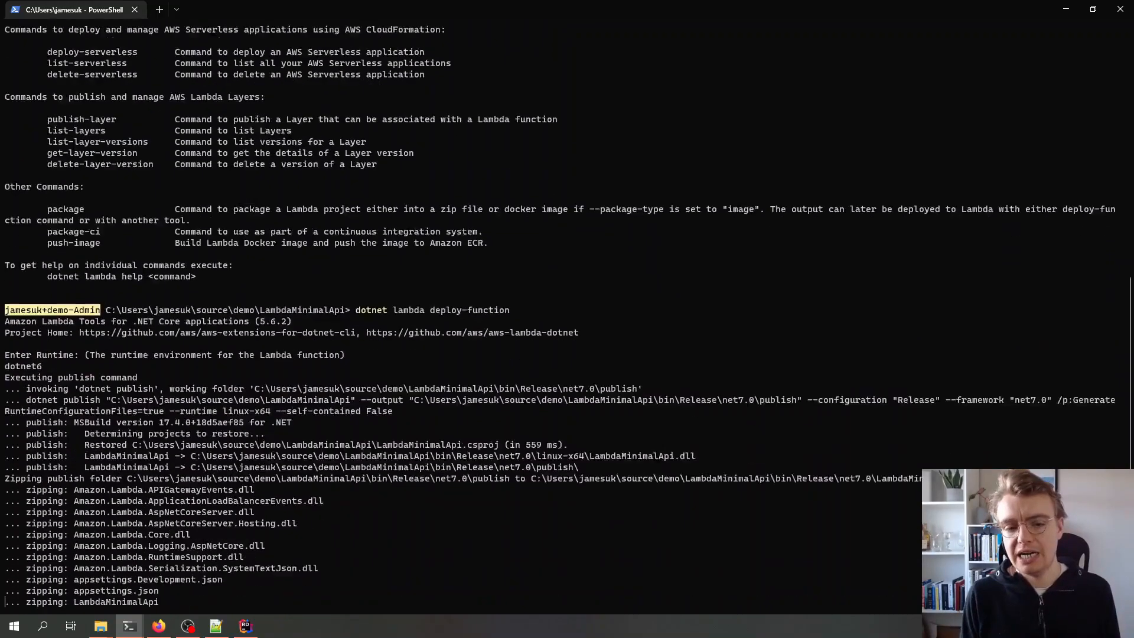
{"action": "scroll", "scroll_direction": "down", "scroll_amount": 3}
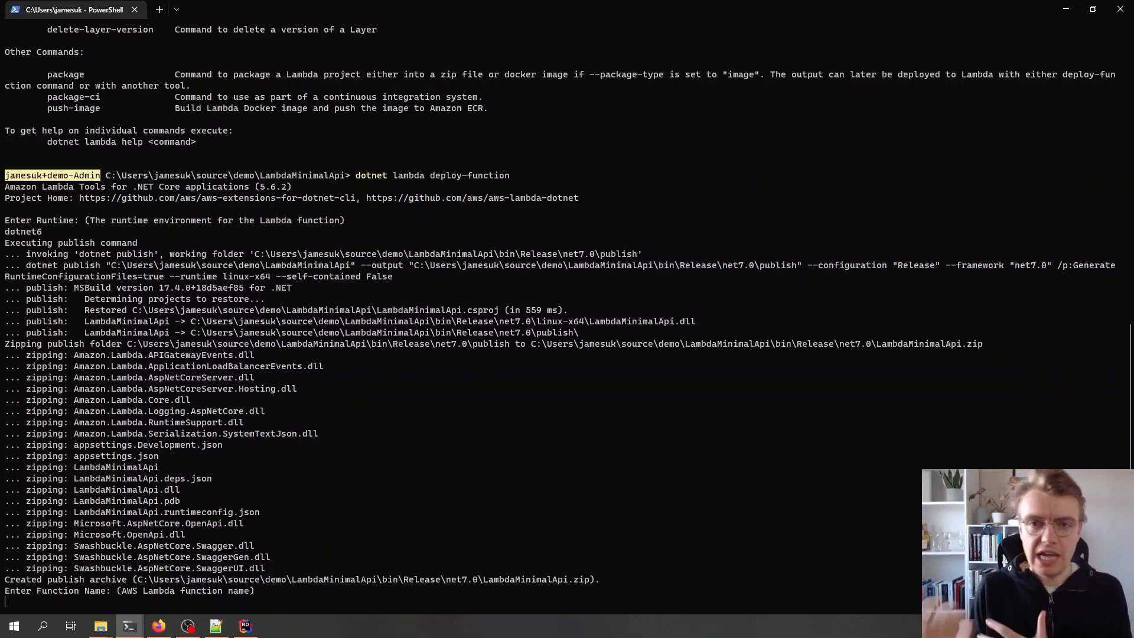
{"action": "type", "text": "LambdaMinimalApi"}
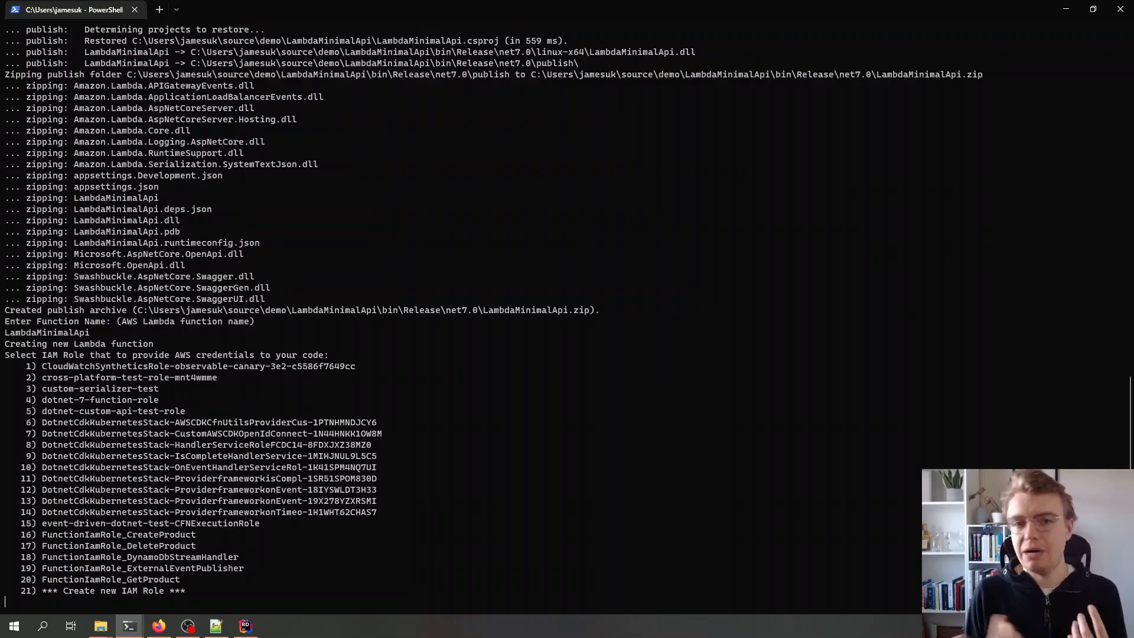
Step: Choose option 21 to create a new IAM role named lambda-net6-minimal-api
{"action": "type", "text": "21"}
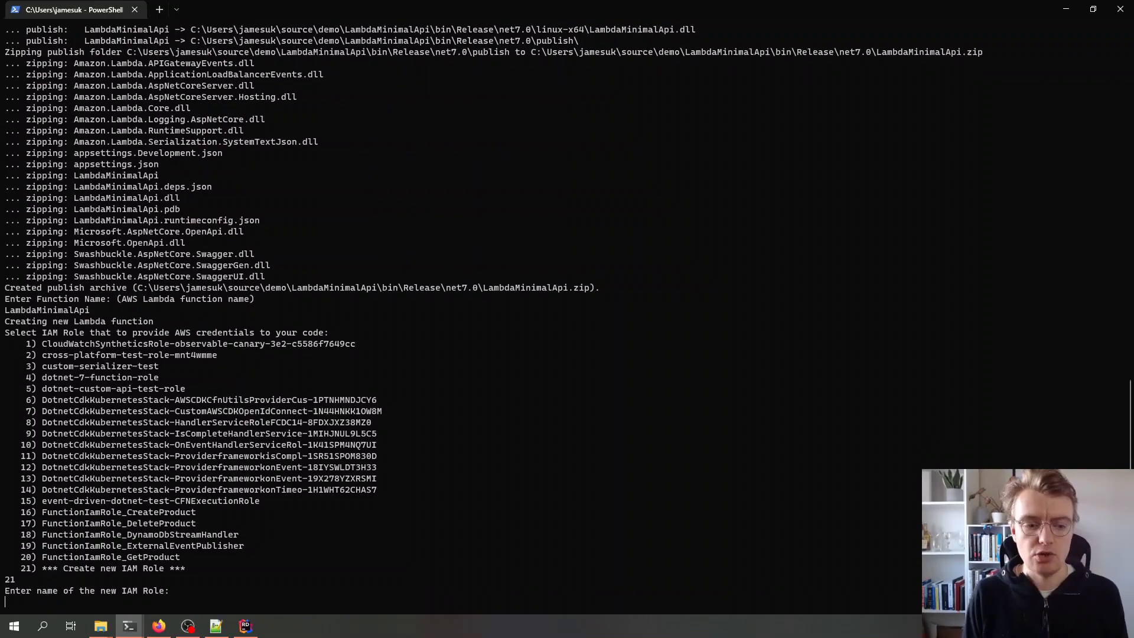
{"action": "type", "text": "lab"}
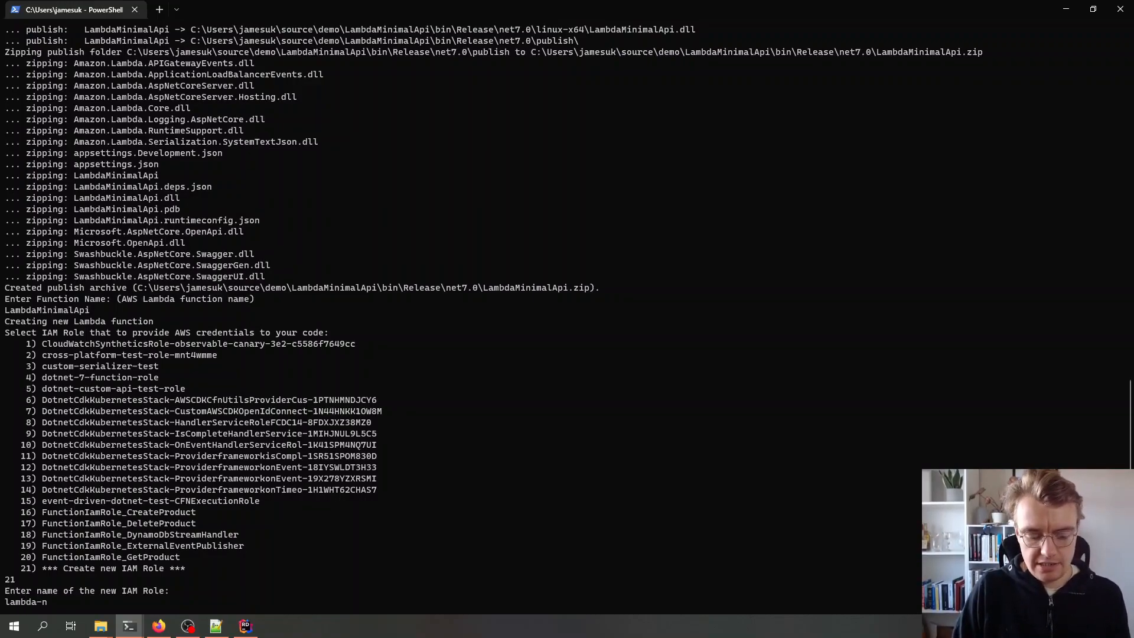
{"action": "type", "text": "net6-minimal-0a"}
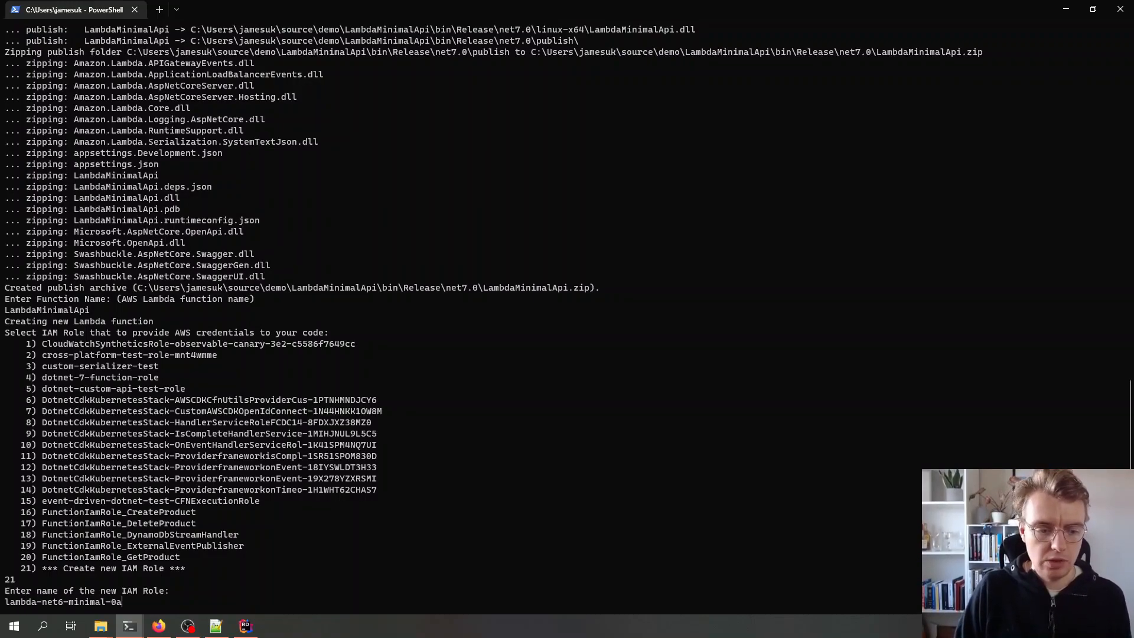
{"action": "key", "text": "Return"}
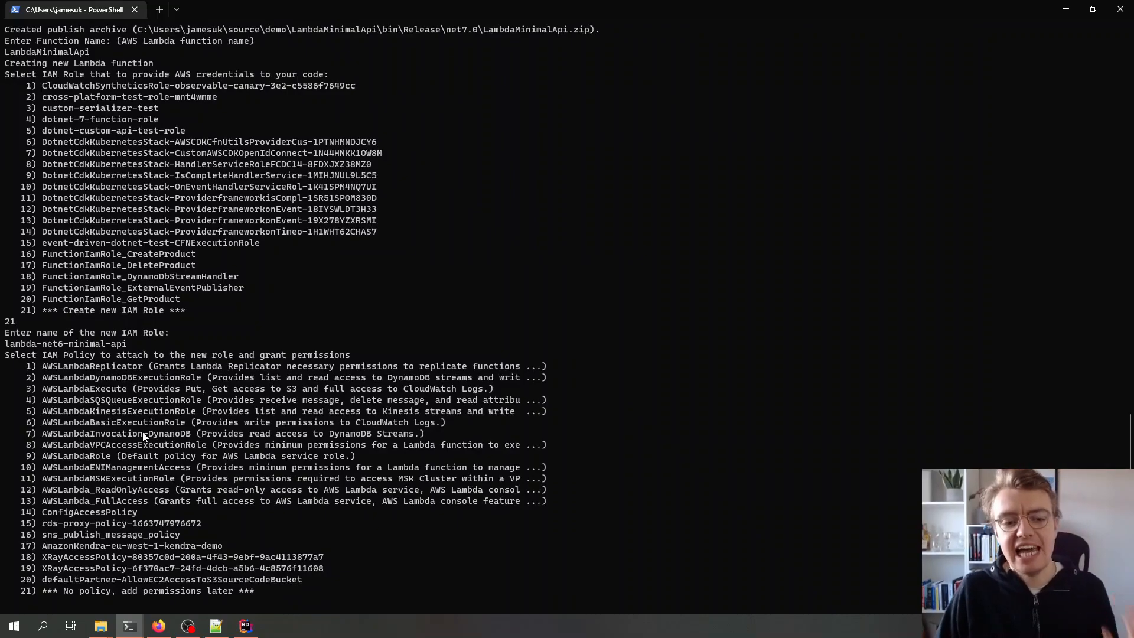
{"action": "mouse_move", "coordinate": [78, 422]}
{"action": "type", "text": "6"}
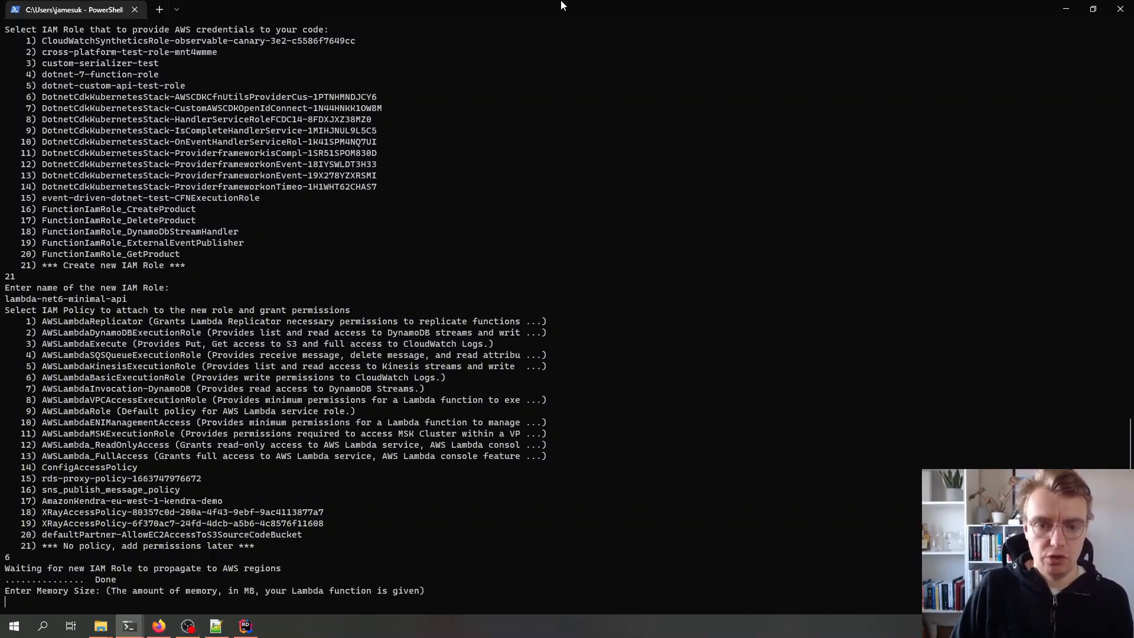
Step: Set the function memory to 512 MB and the timeout to 30 seconds
{"action": "type", "text": "512"}
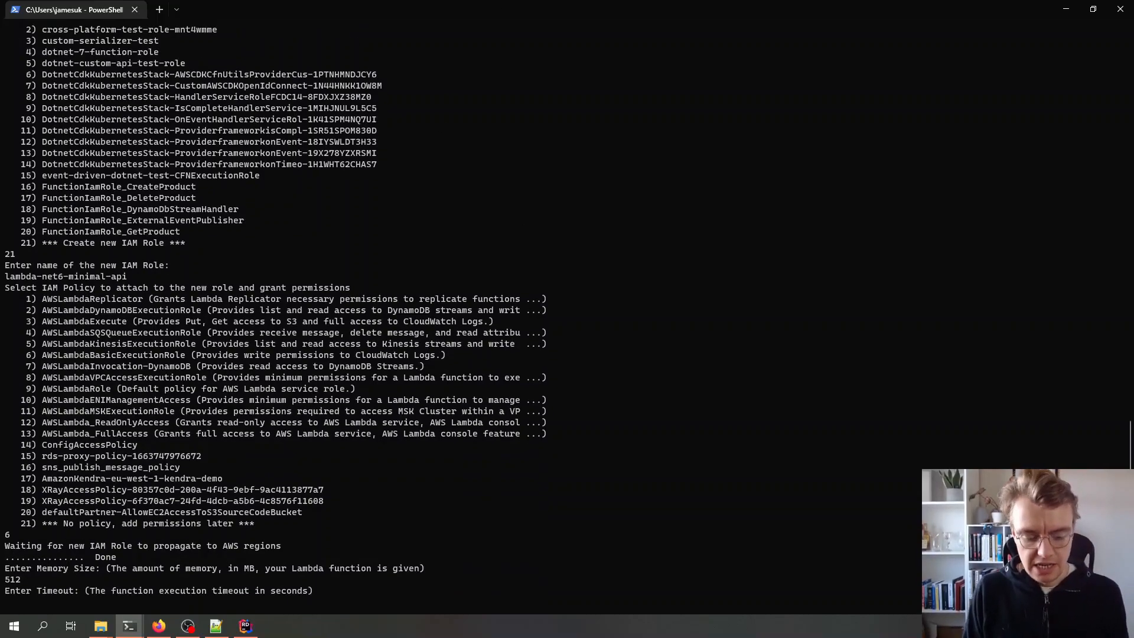
{"action": "type", "text": "30"}
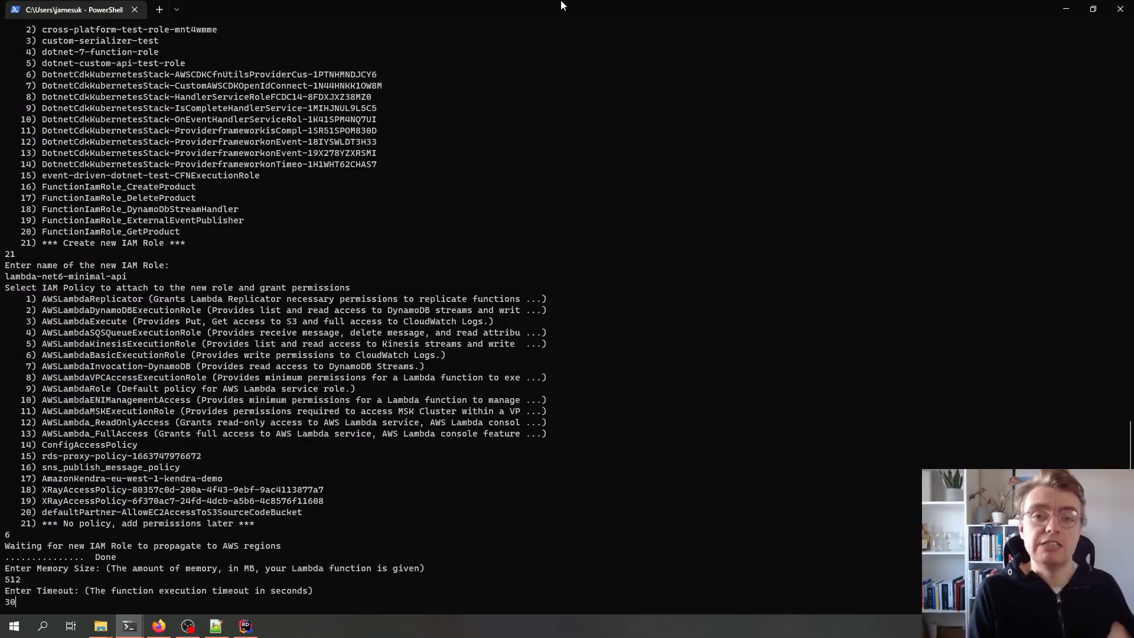
{"action": "key", "text": "Return"}
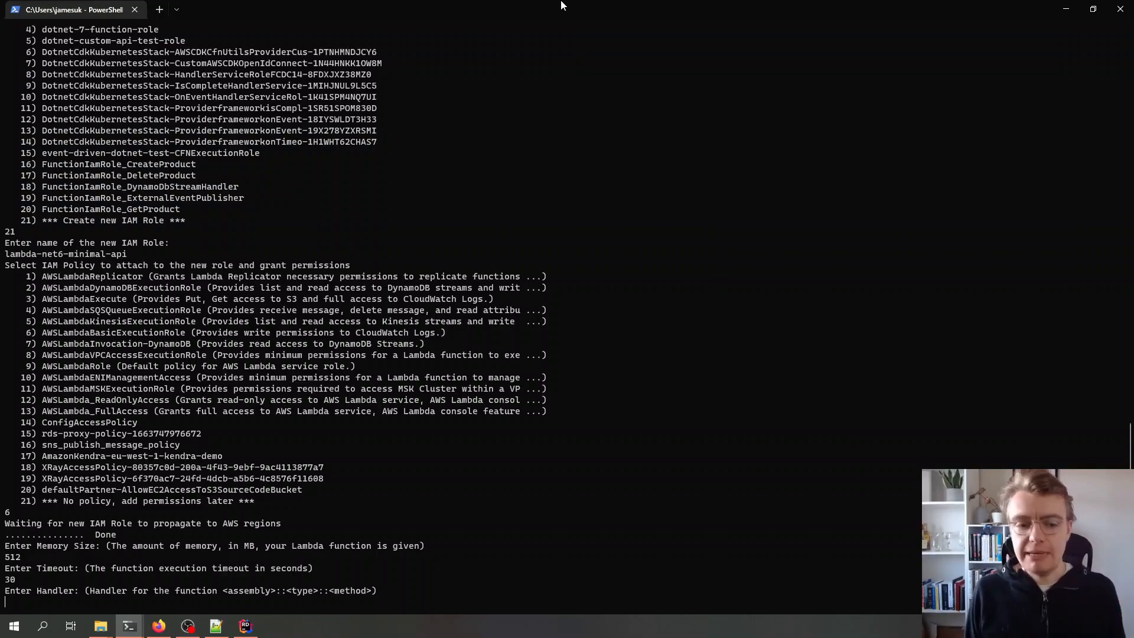
{"action": "left_click", "coordinate": [246, 626]}
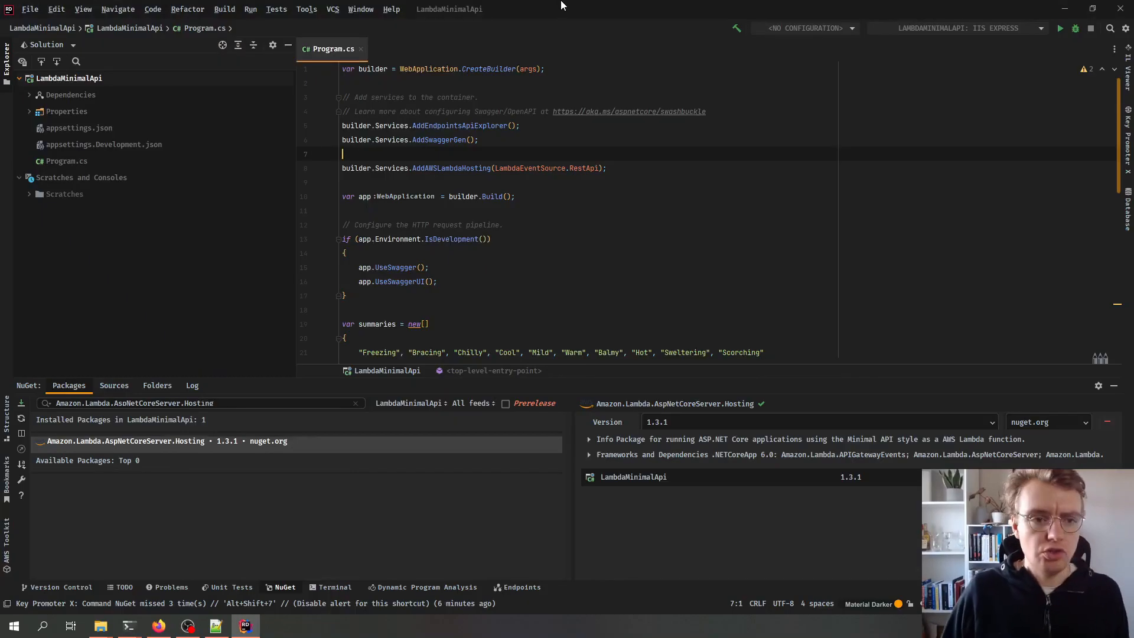
{"action": "left_click", "coordinate": [344, 83]}
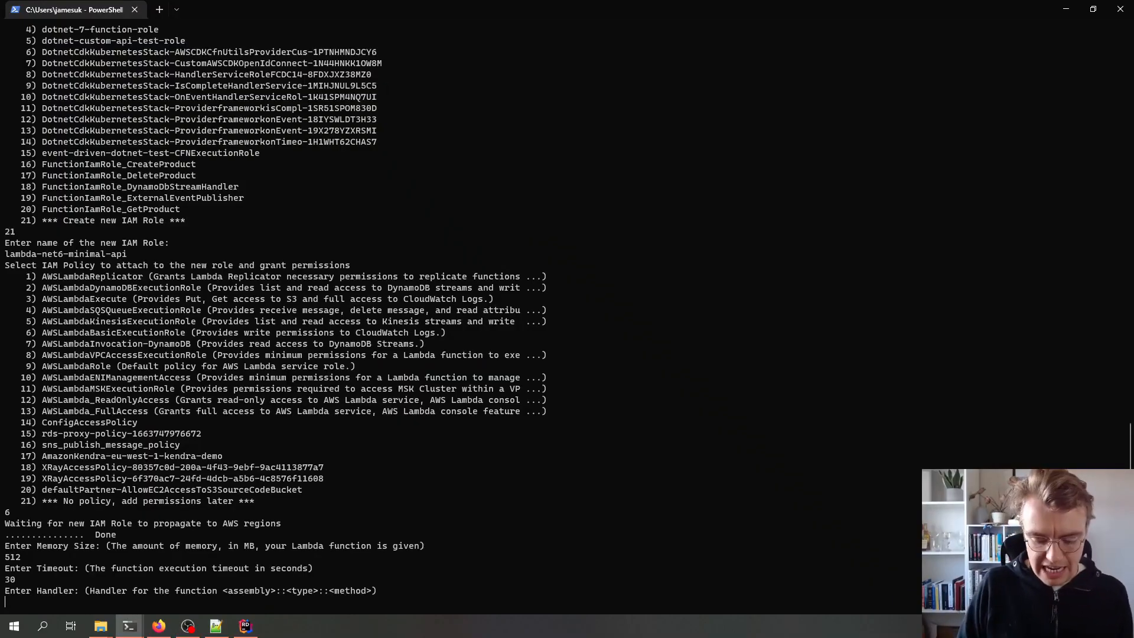
Step: Enter LambdaMinimalApi as the function handler to finish the deployment
{"action": "type", "text": "LambdaMi"}
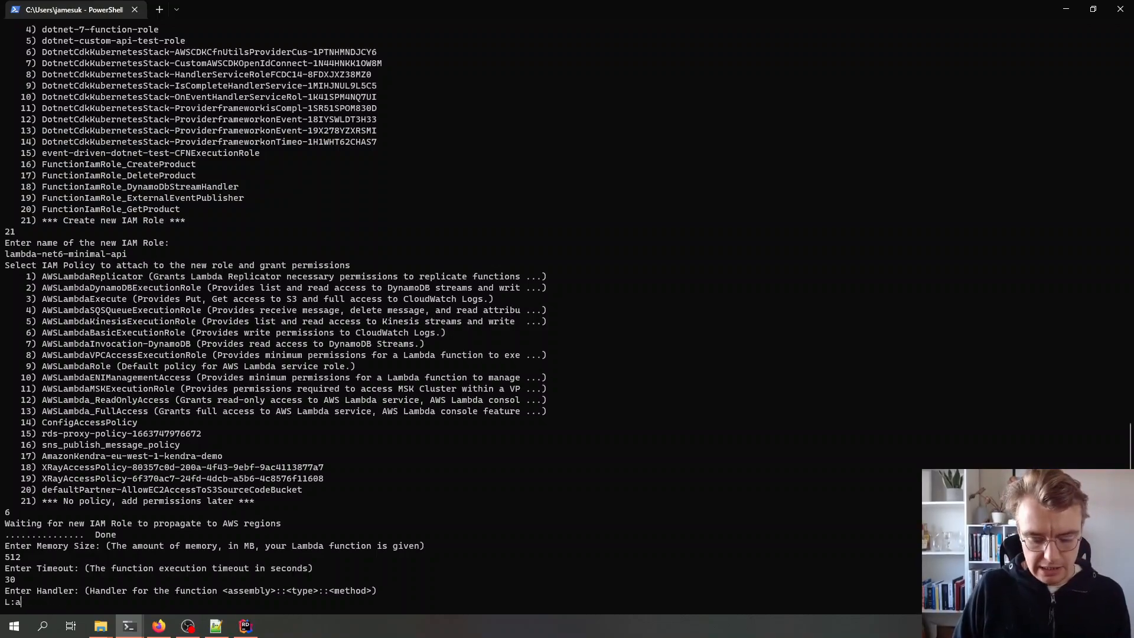
{"action": "type", "text": "LambdaMi"}
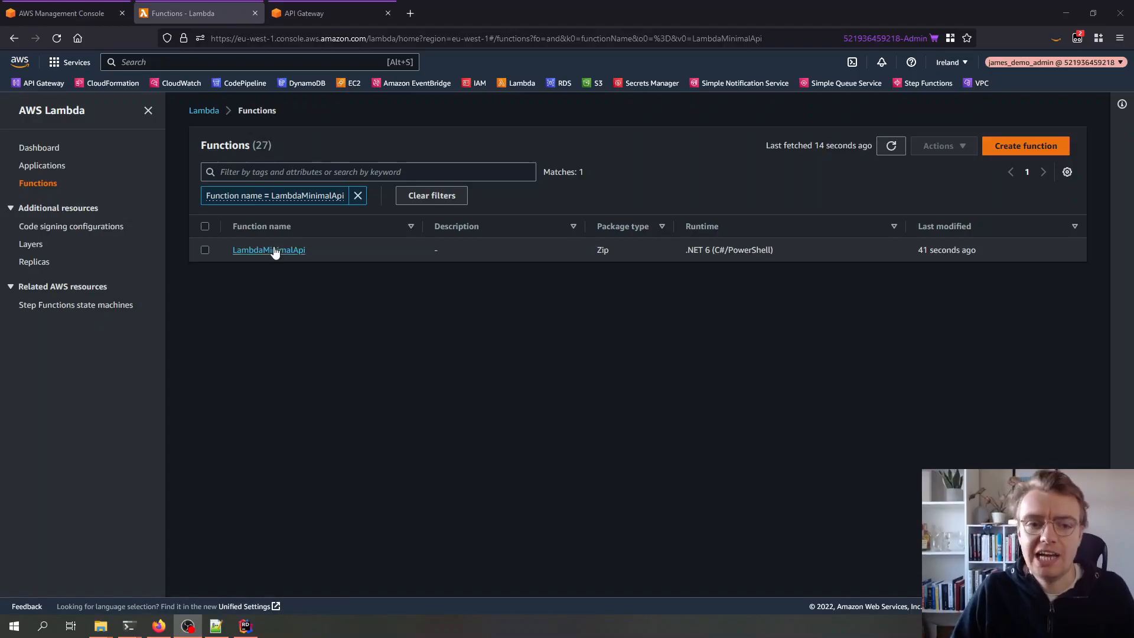
Step: Inspect LambdaMinimalApi's code, general configuration (512 MB, 30 s) and execution role permissions
{"action": "left_click", "coordinate": [268, 249]}
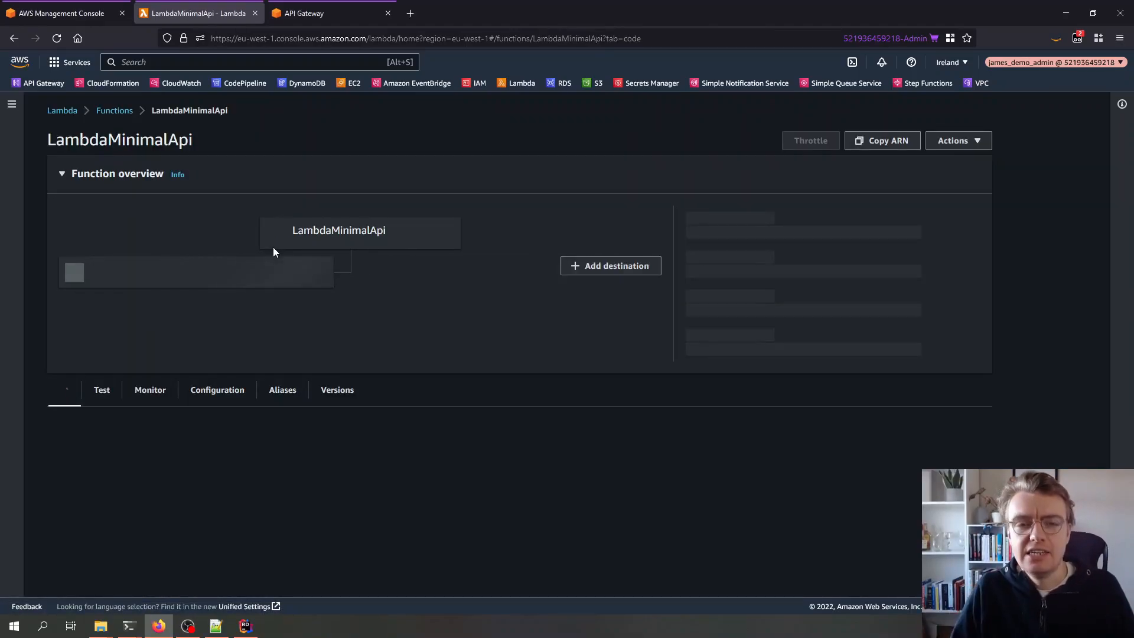
{"action": "scroll", "scroll_direction": "down", "scroll_amount": 3}
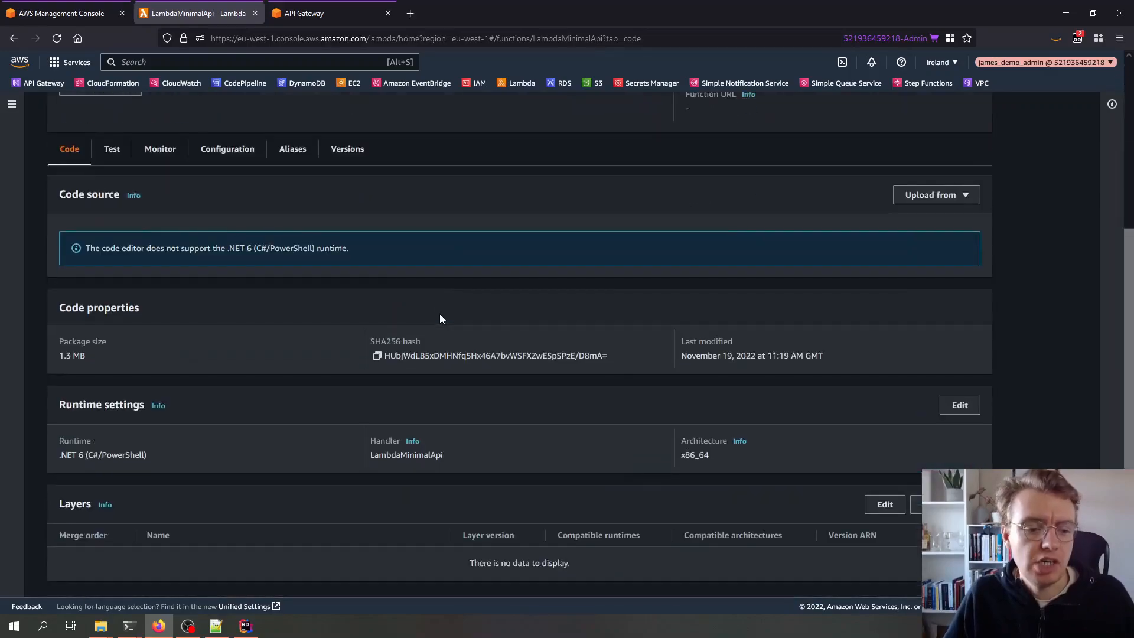
{"action": "scroll", "scroll_direction": "up", "scroll_amount": 3}
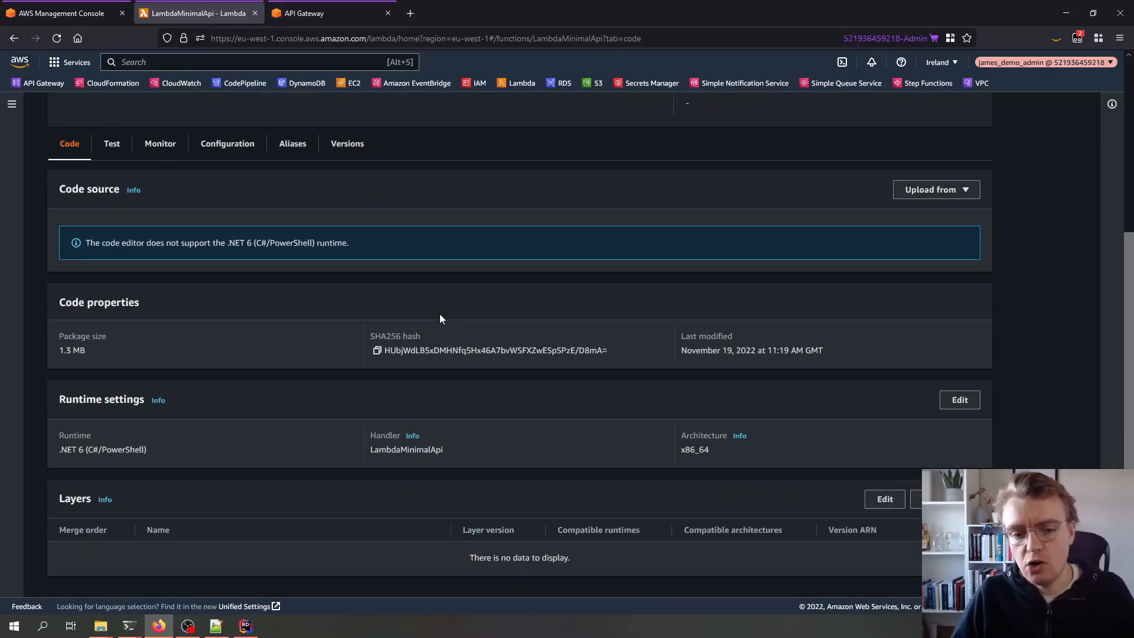
{"action": "scroll", "scroll_direction": "up", "scroll_amount": 3}
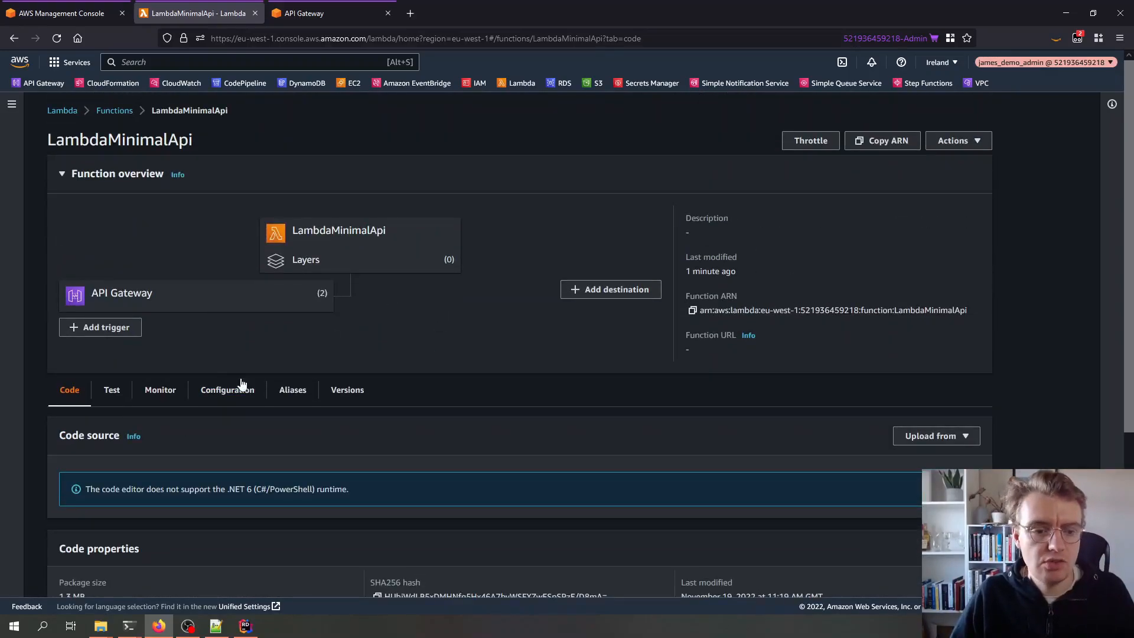
{"action": "left_click", "coordinate": [227, 389]}
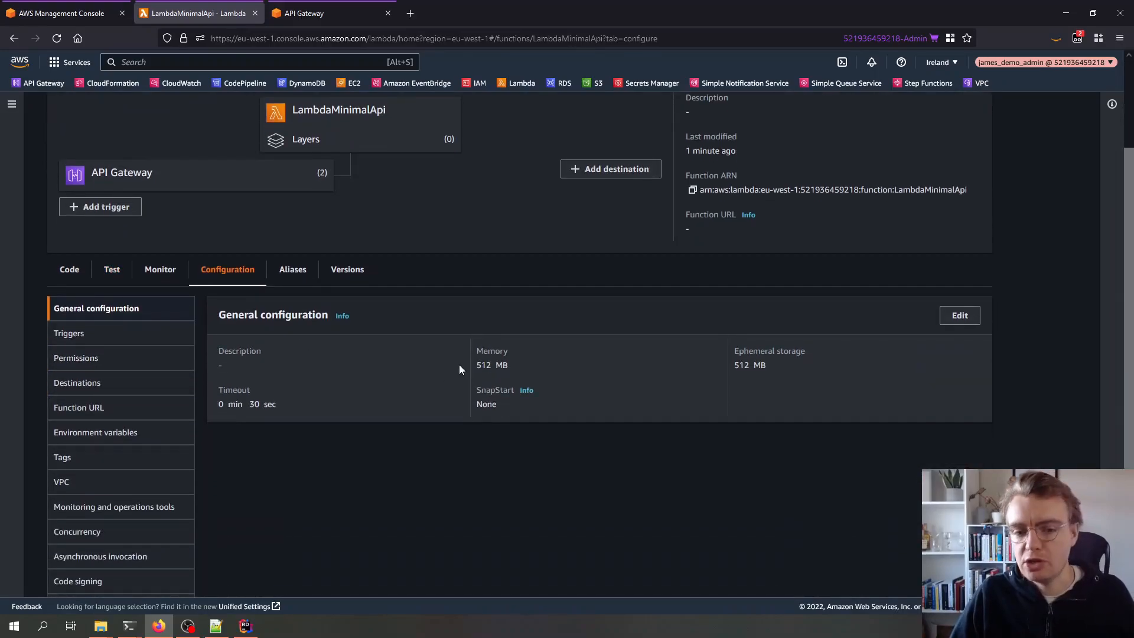
{"action": "mouse_move", "coordinate": [262, 436]}
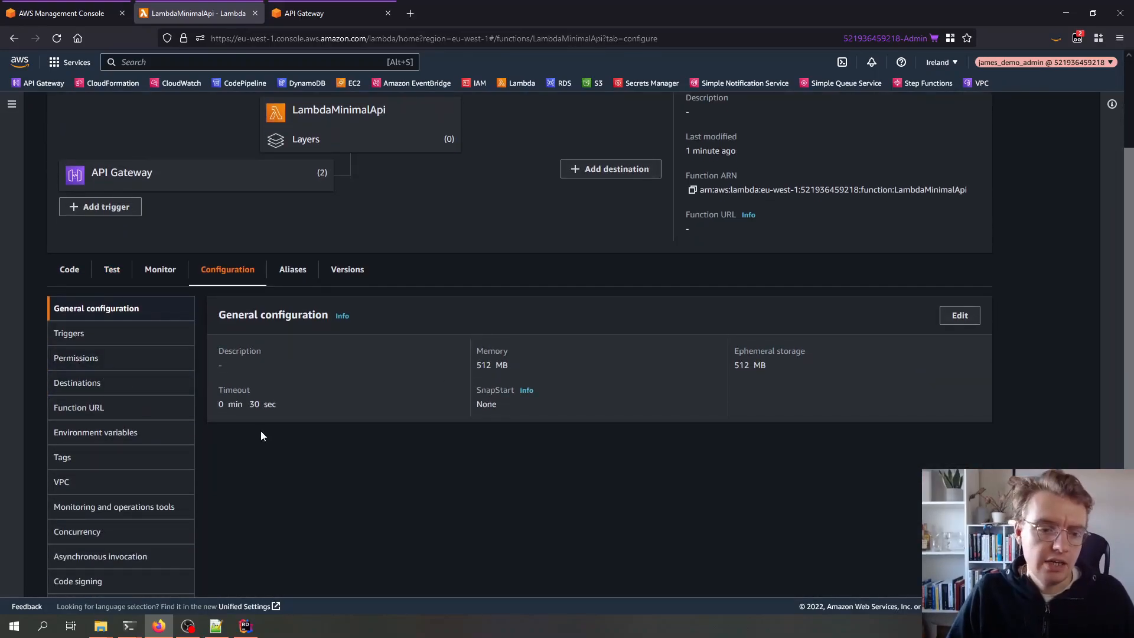
{"action": "left_click", "coordinate": [75, 357]}
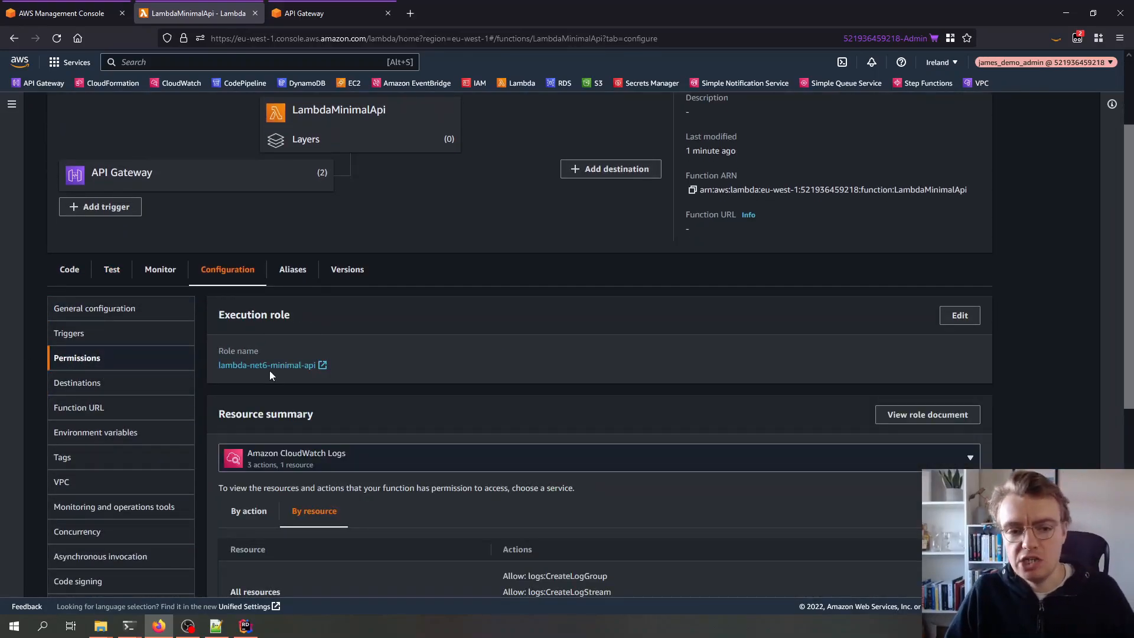
{"action": "scroll", "scroll_direction": "up", "scroll_amount": 3}
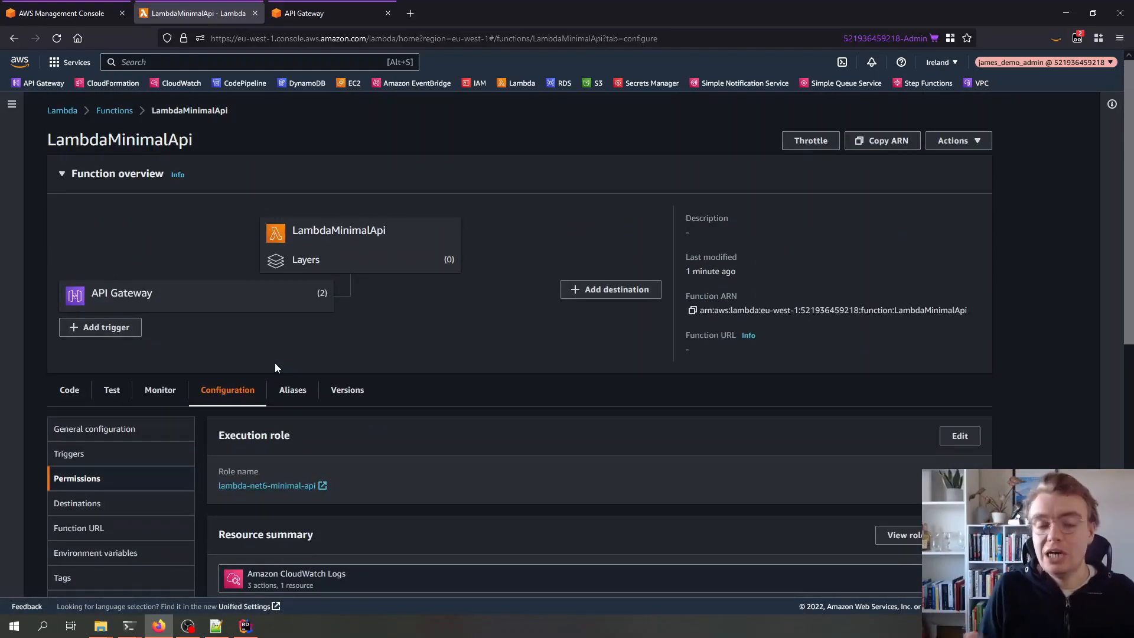
{"action": "mouse_move", "coordinate": [354, 262]}
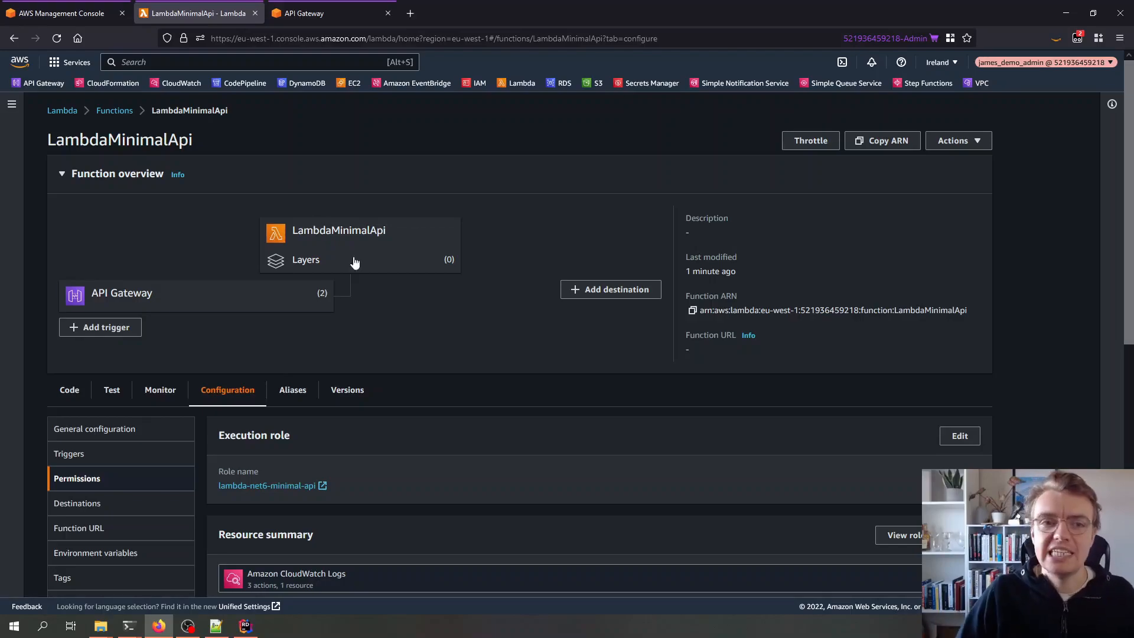
{"action": "left_click", "coordinate": [302, 13]}
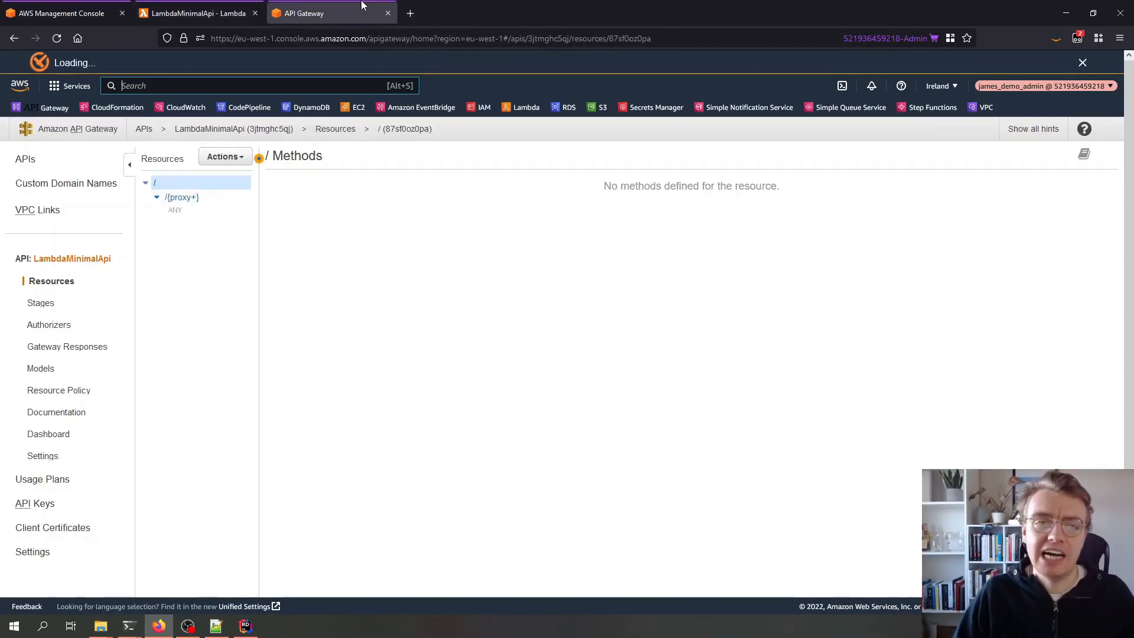
Step: Start creating a new child resource configured as a proxy resource
{"action": "left_click", "coordinate": [225, 156]}
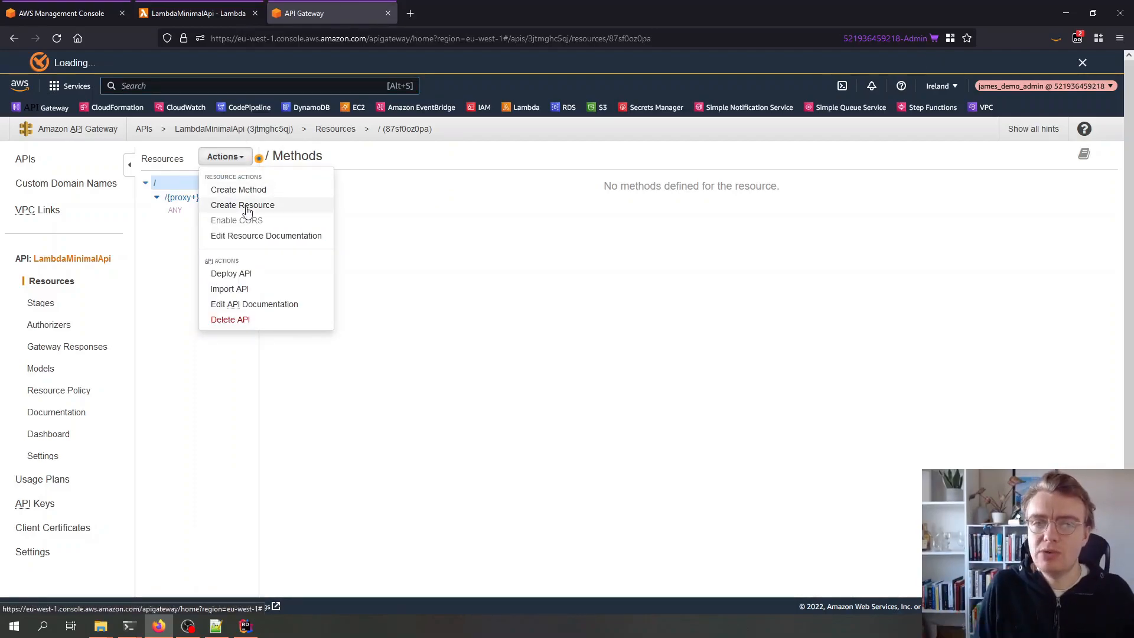
{"action": "left_click", "coordinate": [242, 205]}
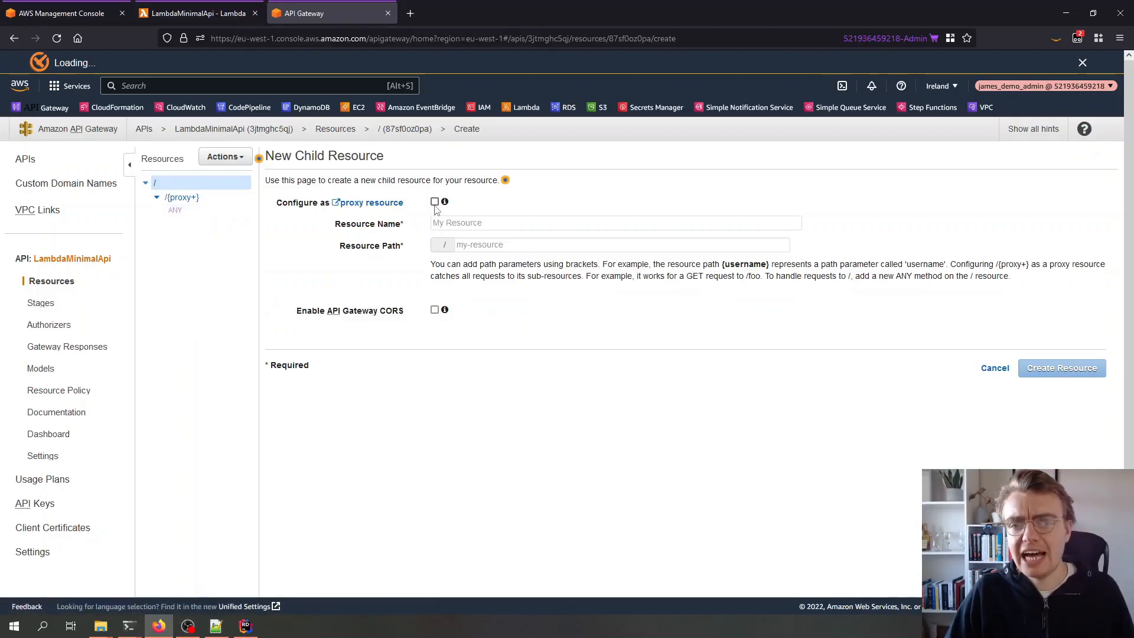
{"action": "left_click", "coordinate": [435, 202]}
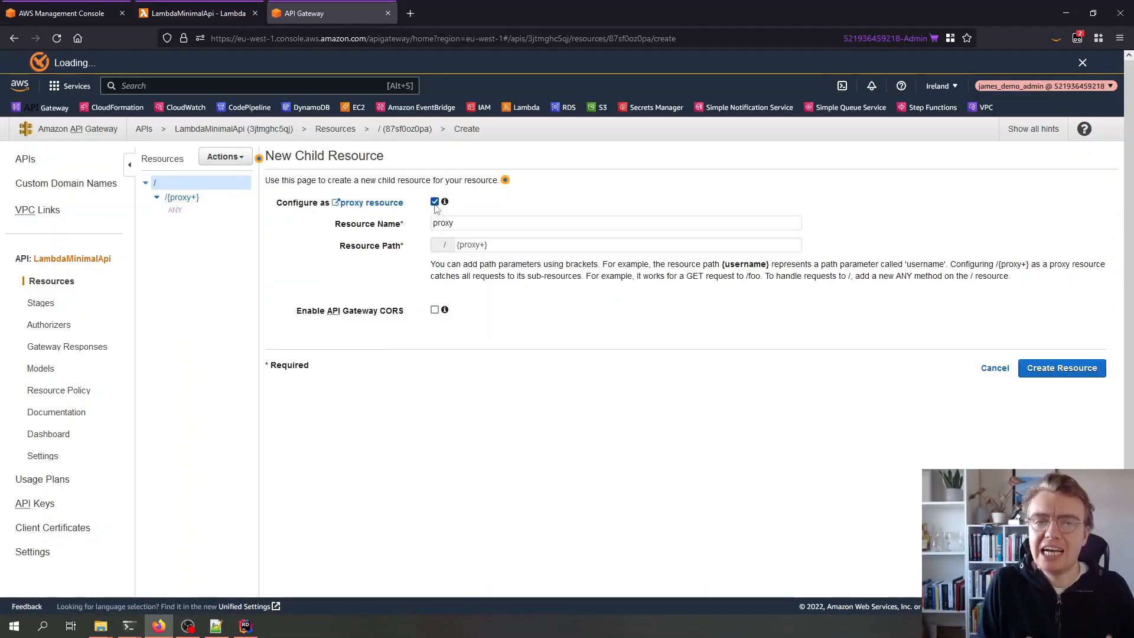
{"action": "mouse_move", "coordinate": [227, 246]}
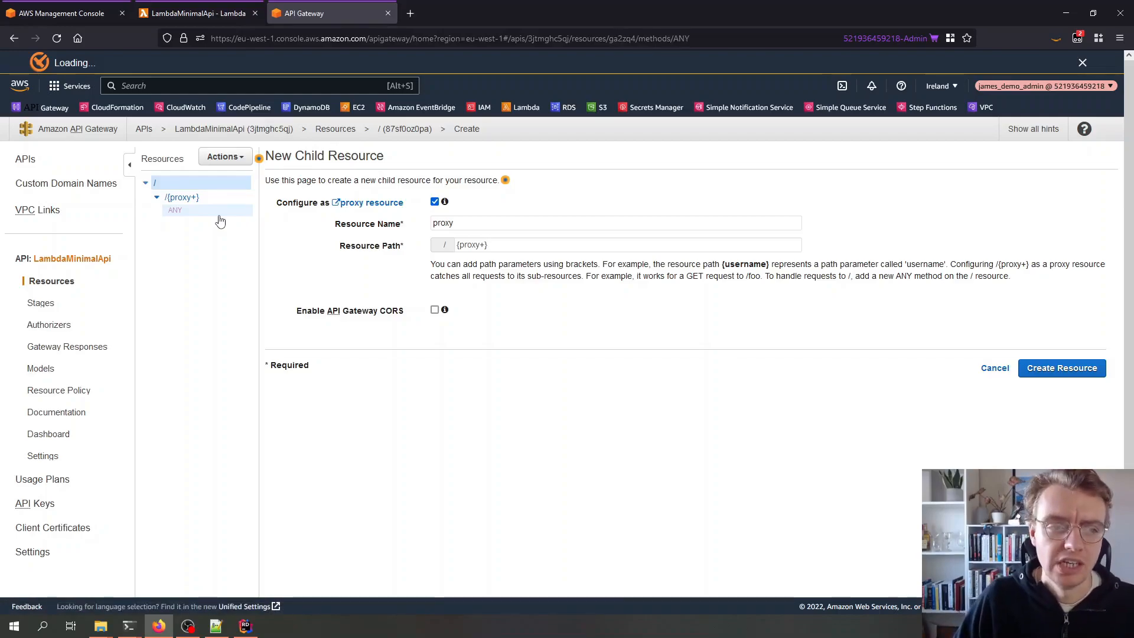
Step: Check the /{proxy+} ANY method's Lambda proxy integration targets LambdaMinimalApi, then view the stages
{"action": "left_click", "coordinate": [175, 210]}
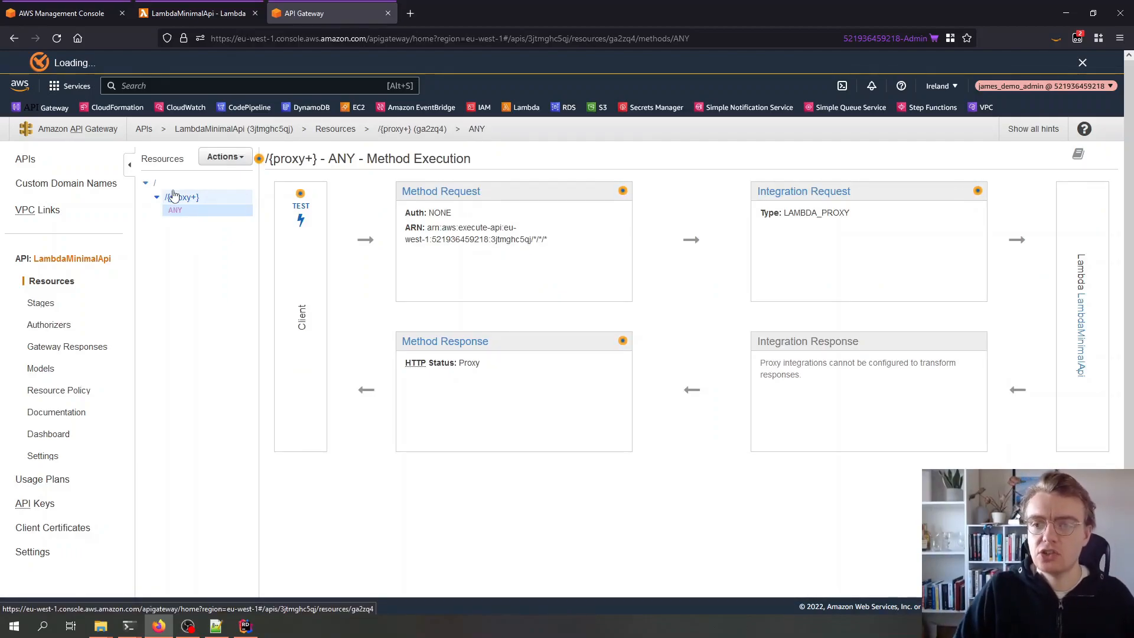
{"action": "left_click", "coordinate": [803, 192]}
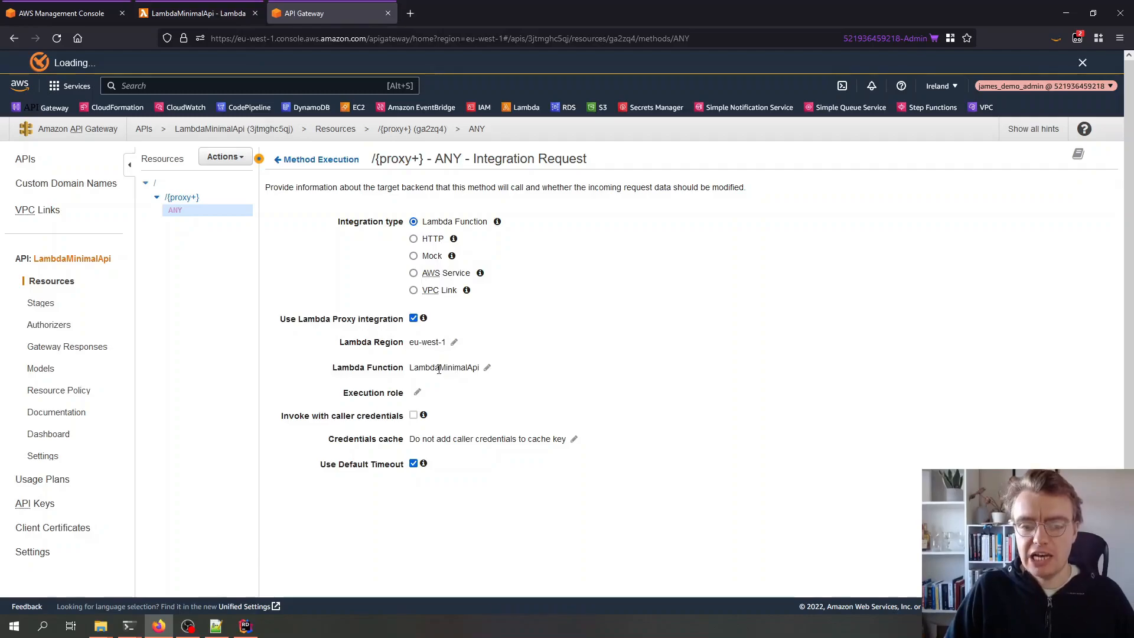
{"action": "double_click", "coordinate": [443, 367]}
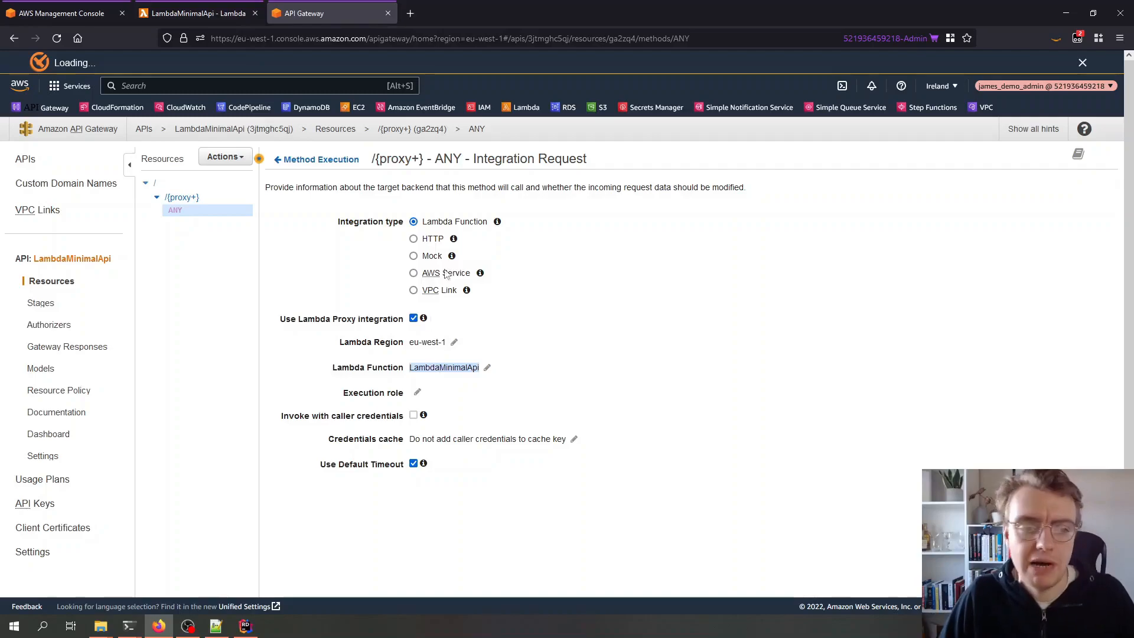
{"action": "left_click", "coordinate": [43, 303]}
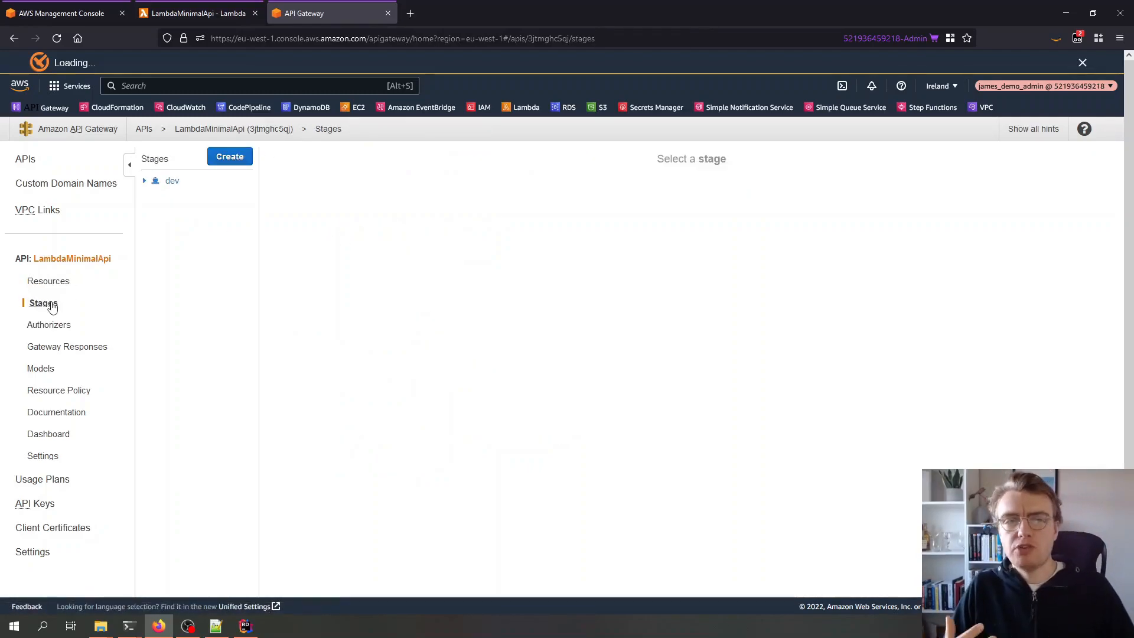
Step: Launch the dev stage's invoke URL, which returns Missing Authentication Token
{"action": "left_click", "coordinate": [172, 180]}
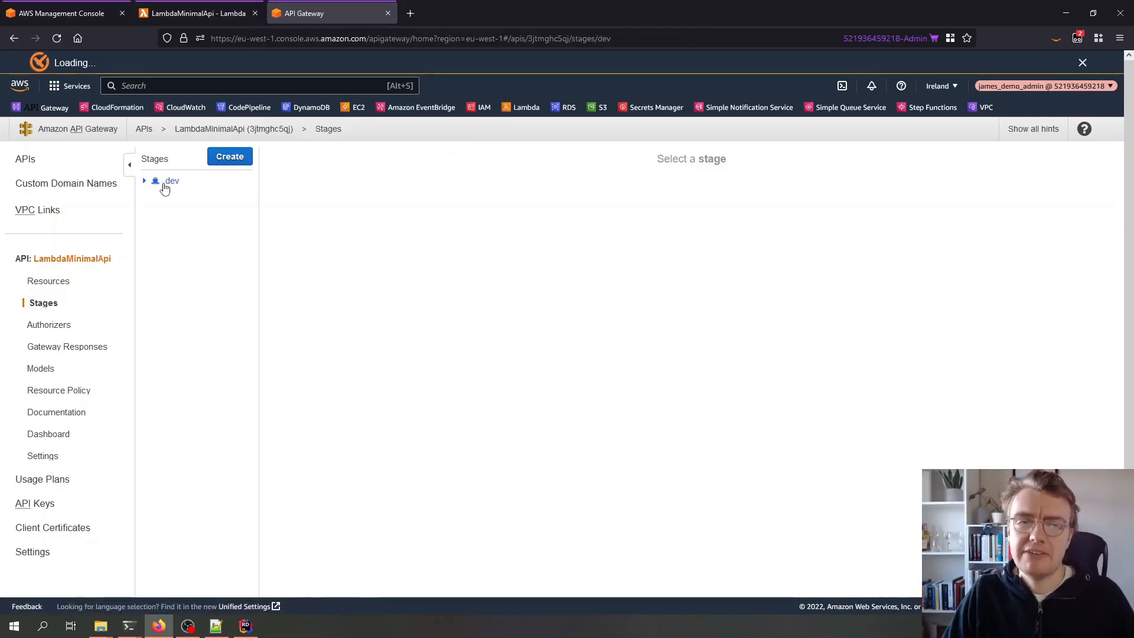
{"action": "left_click", "coordinate": [172, 181]}
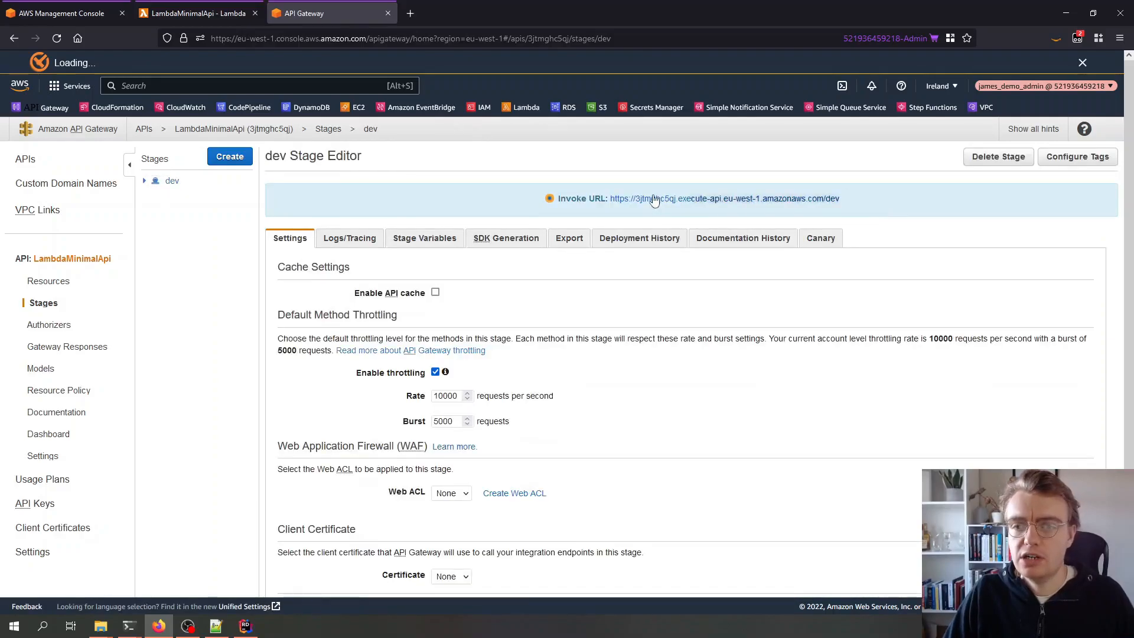
{"action": "mouse_move", "coordinate": [425, 199]}
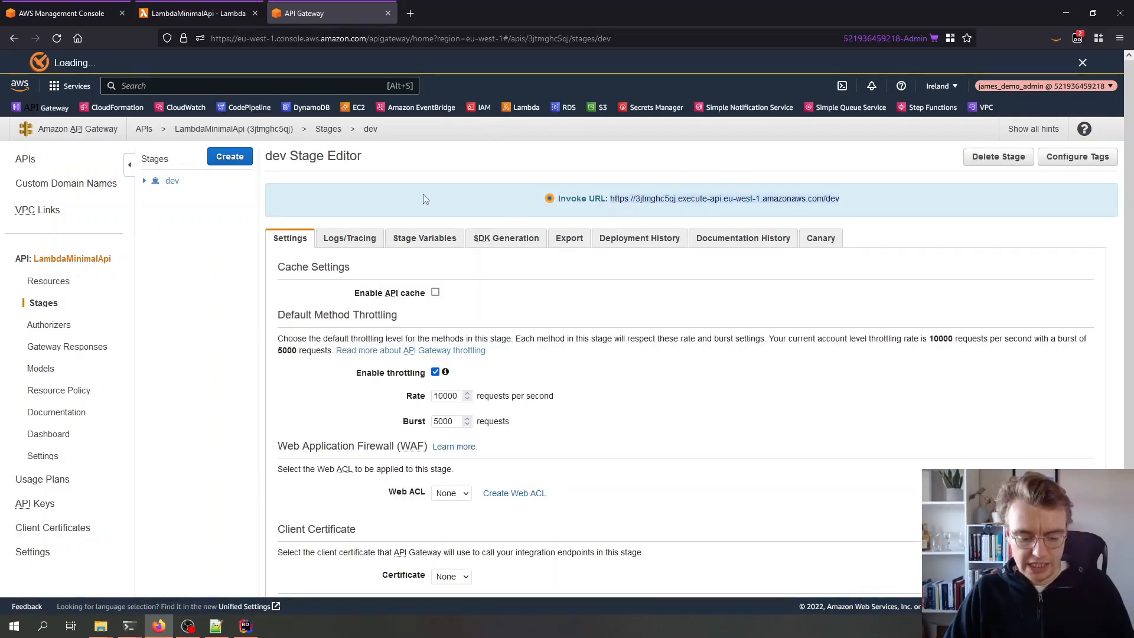
{"action": "left_click", "coordinate": [723, 198]}
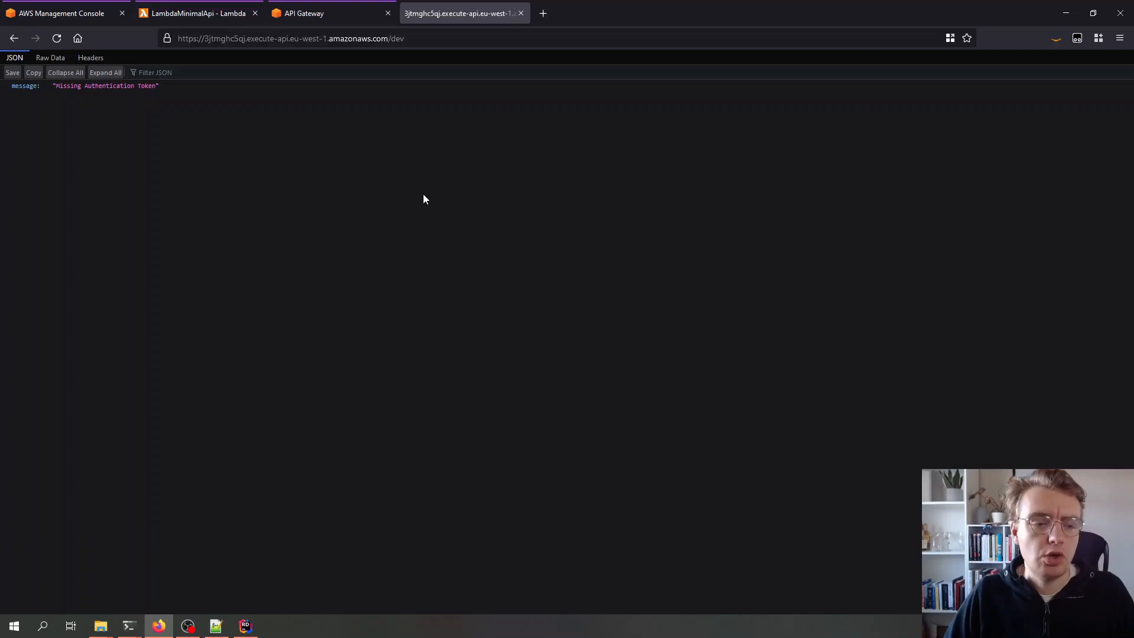
Step: Record the page's requests in the developer tools Network view and start editing the address
{"action": "key", "text": "F12"}
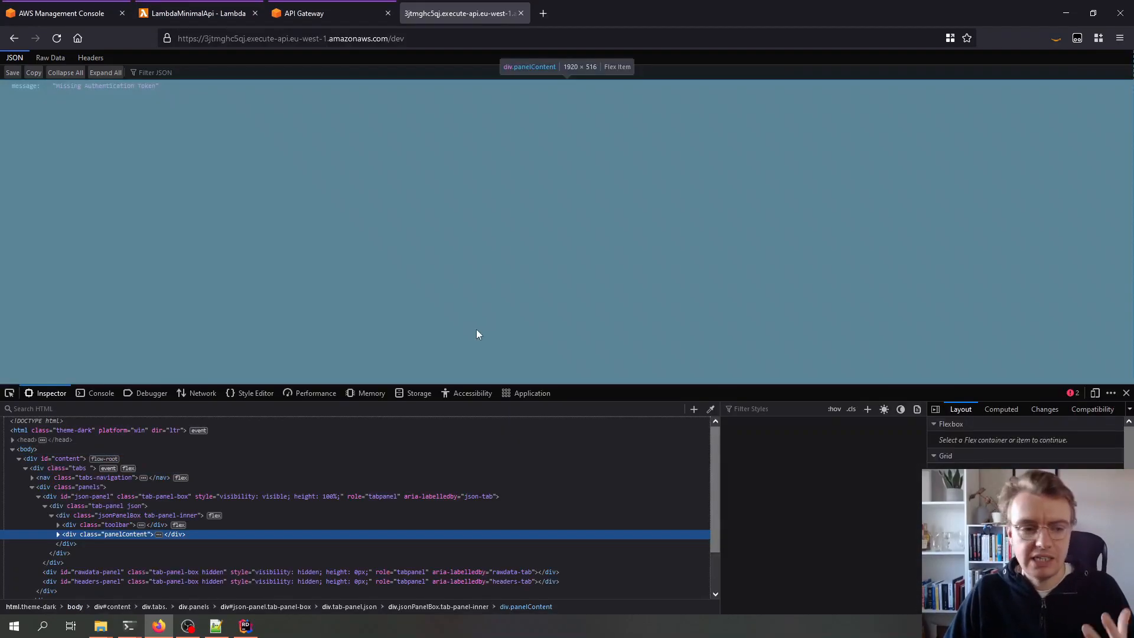
{"action": "left_click", "coordinate": [202, 393]}
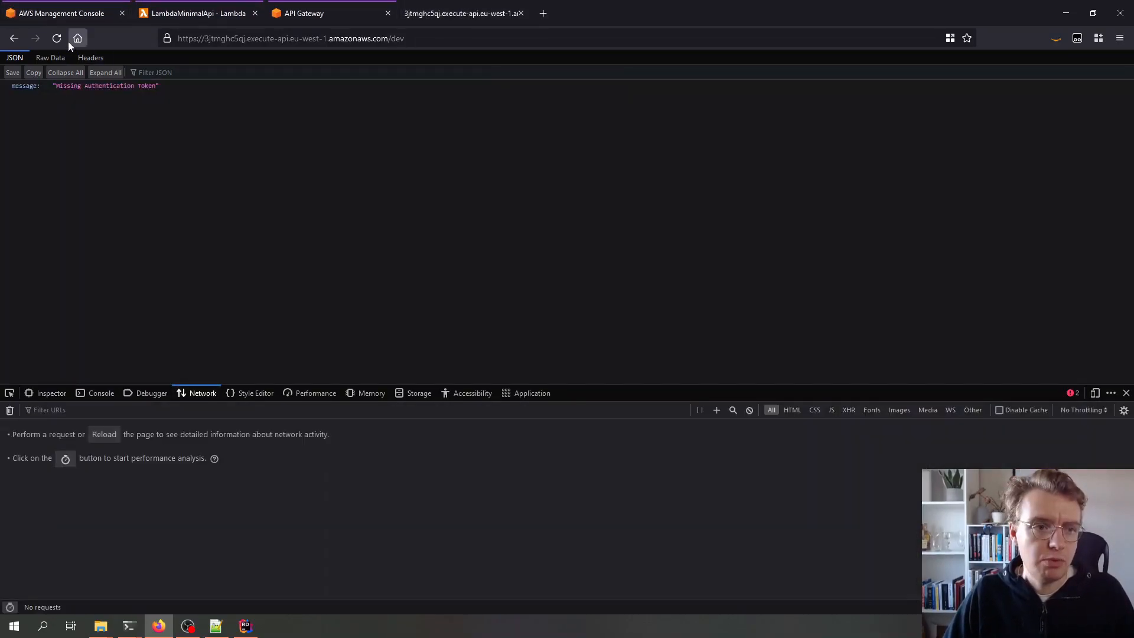
{"action": "left_click", "coordinate": [57, 38]}
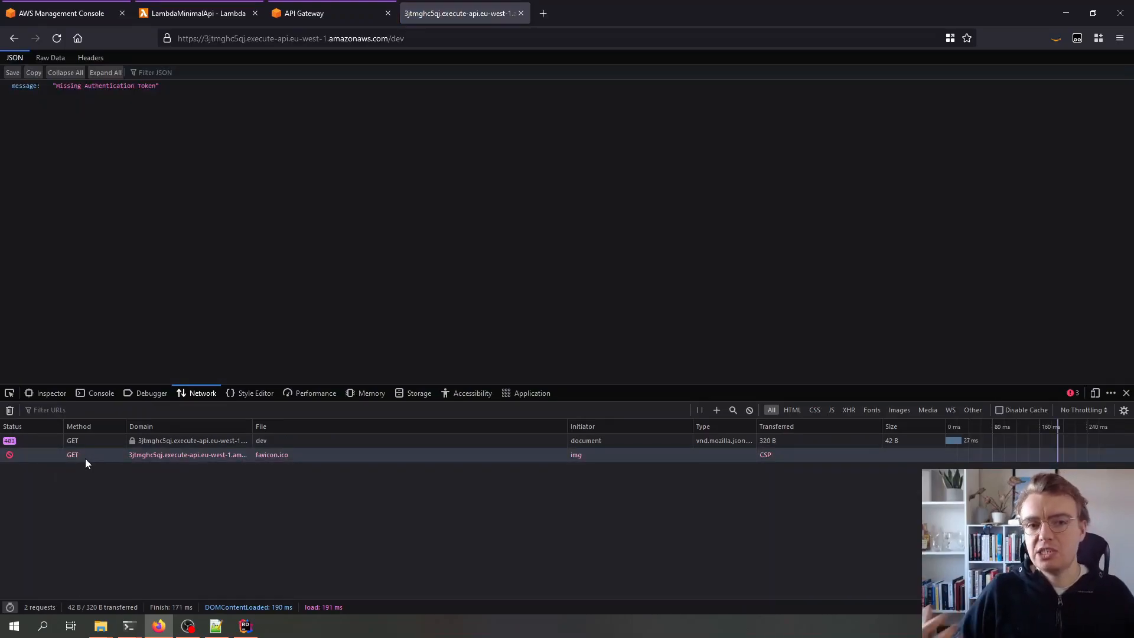
{"action": "left_click", "coordinate": [289, 38]}
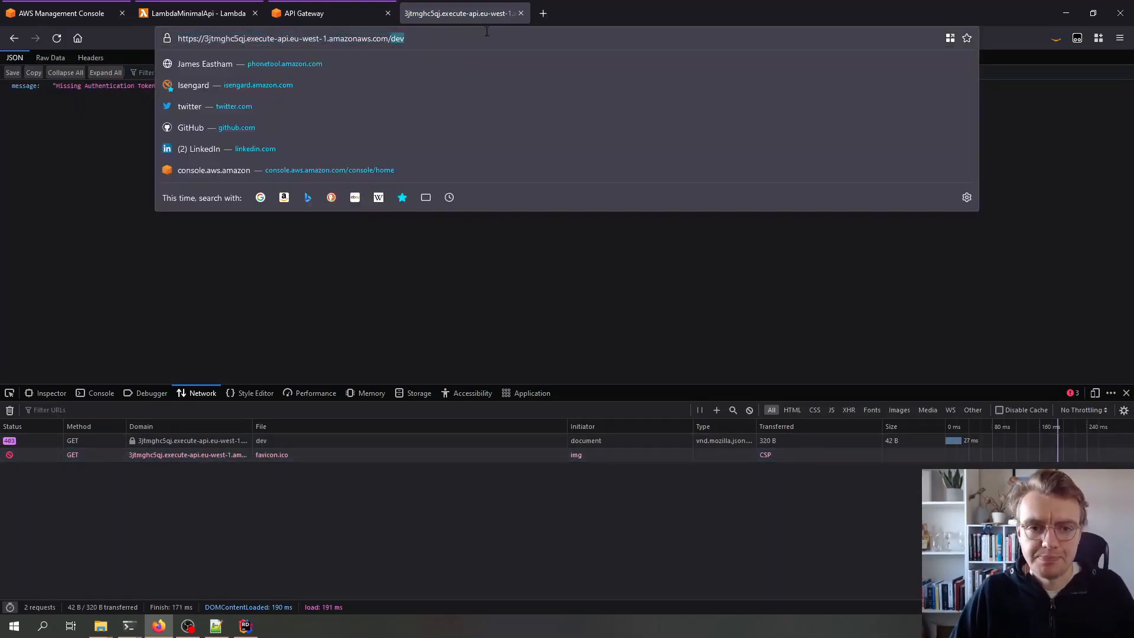
Step: Request /myweather, then /weatherforecast, which returns JSON weather forecasts
{"action": "type", "text": "/"}
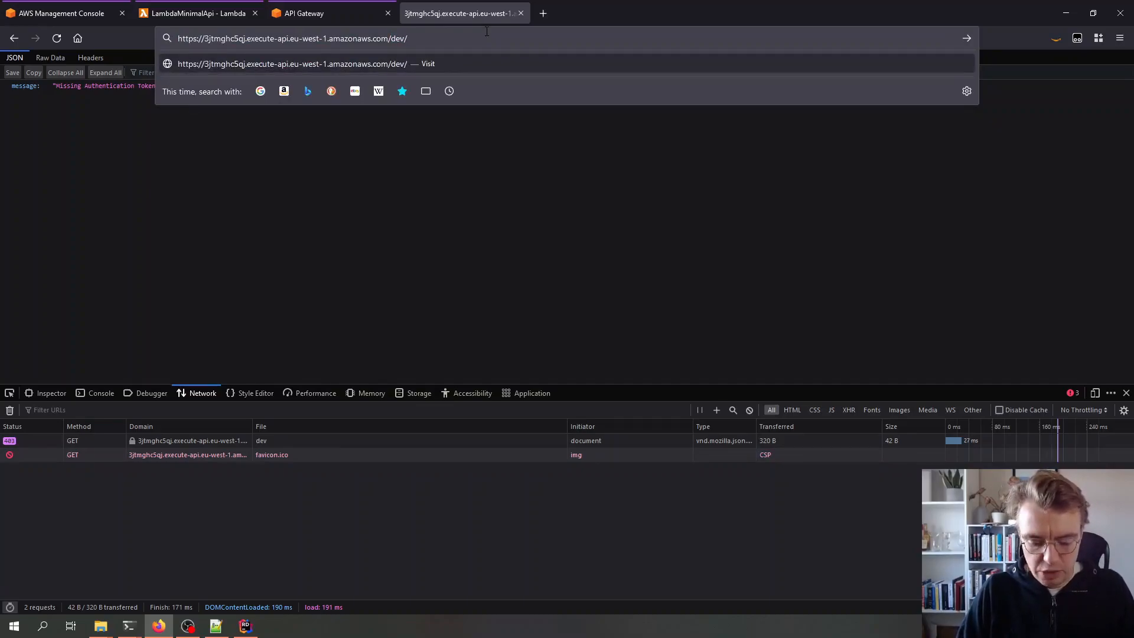
{"action": "type", "text": "m"}
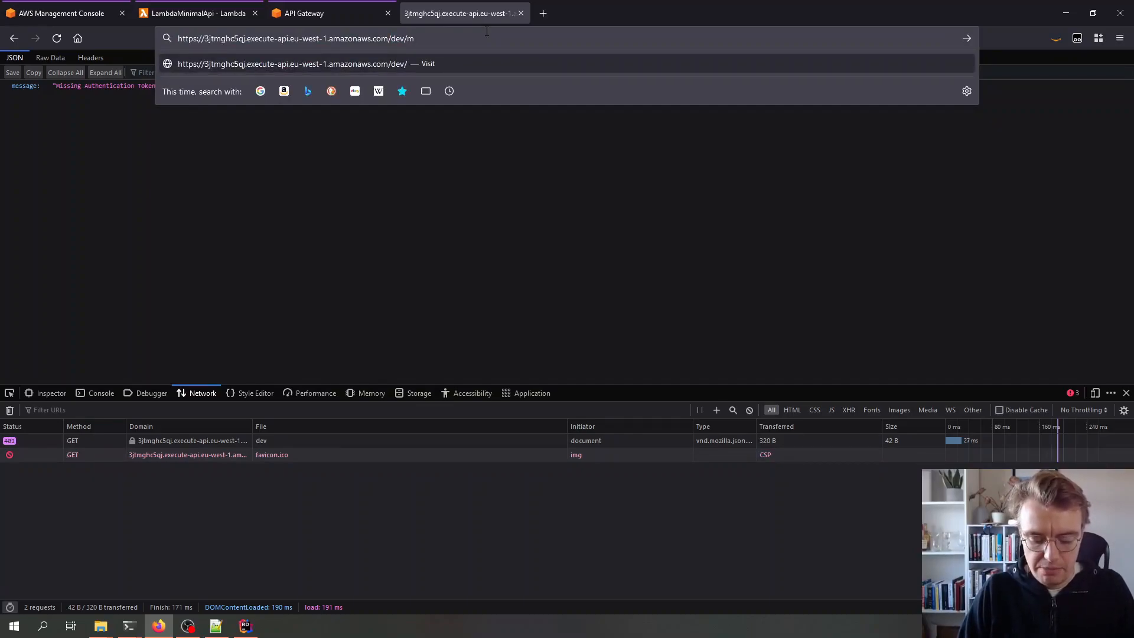
{"action": "key", "text": "Return"}
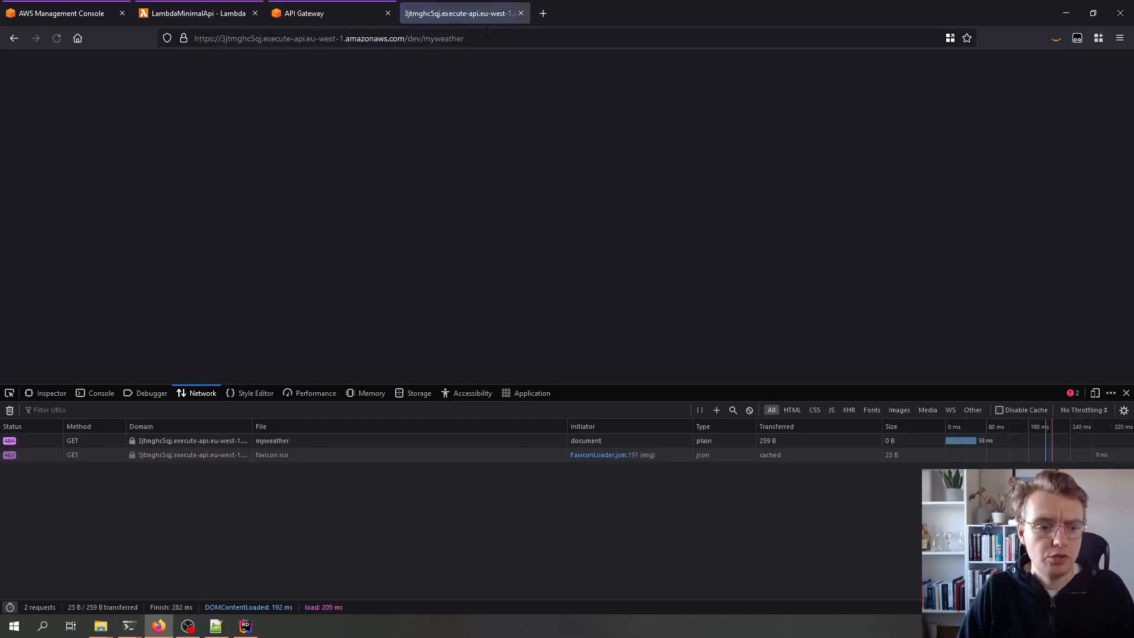
{"action": "mouse_move", "coordinate": [64, 435]}
{"action": "type", "text": "forec"}
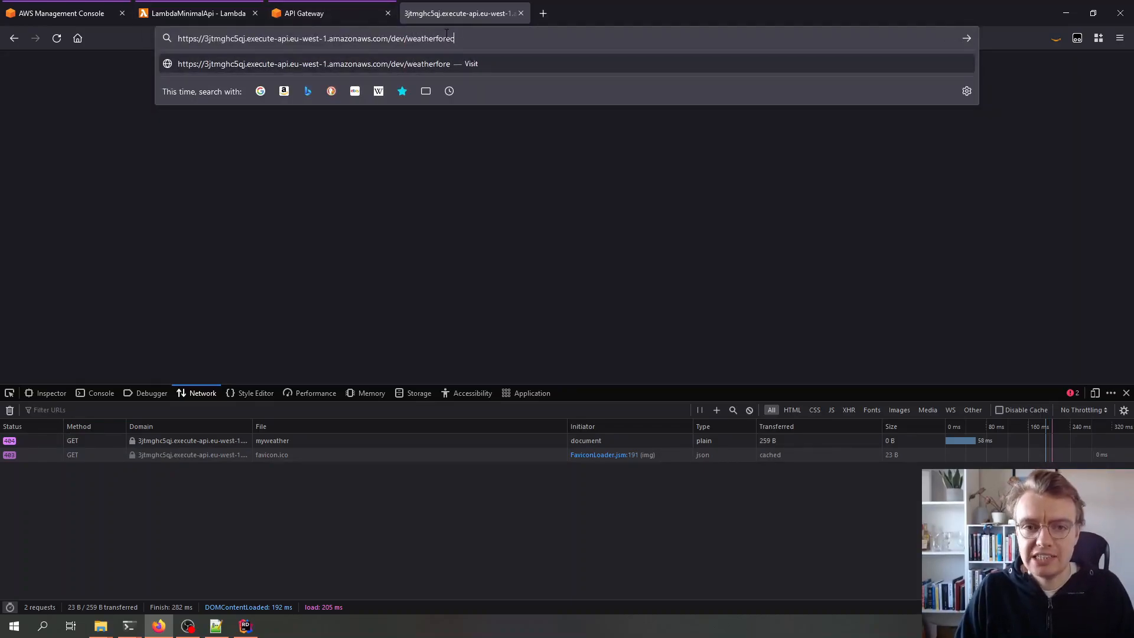
{"action": "key", "text": "Return"}
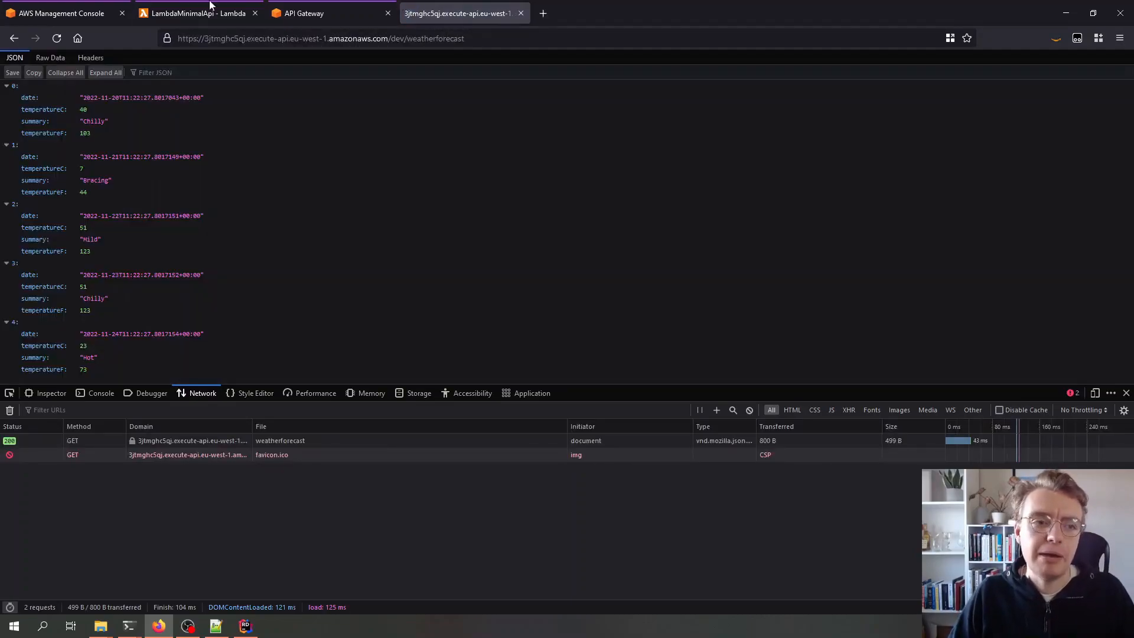
Step: Reload the forecast several times for fresh values, then start a new browser tab
{"action": "left_click", "coordinate": [57, 38]}
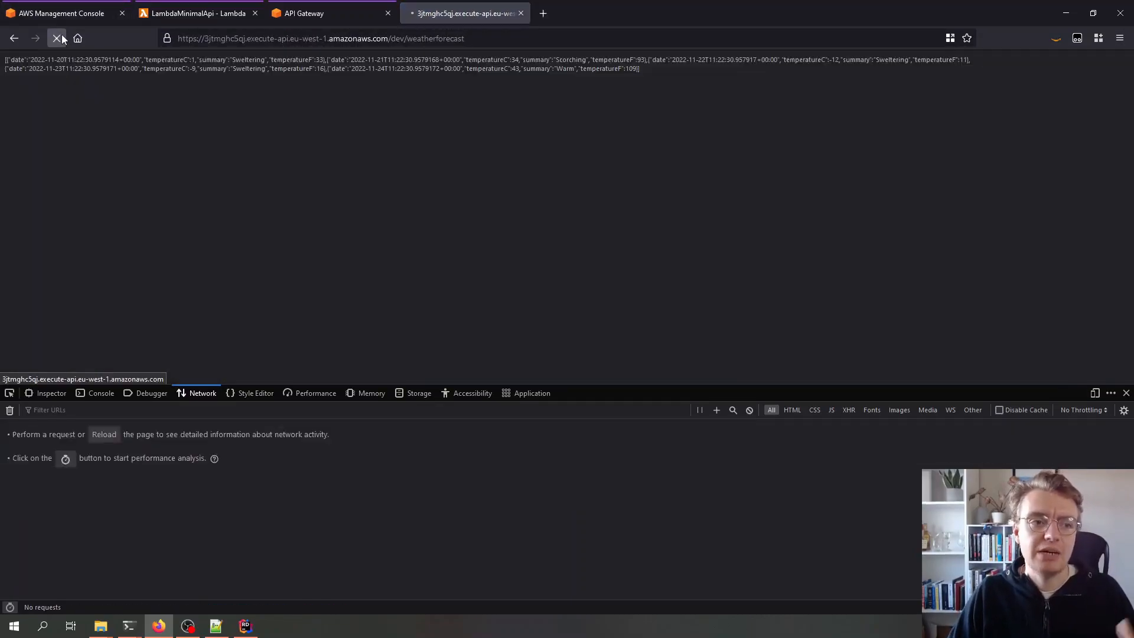
{"action": "left_click", "coordinate": [61, 38]}
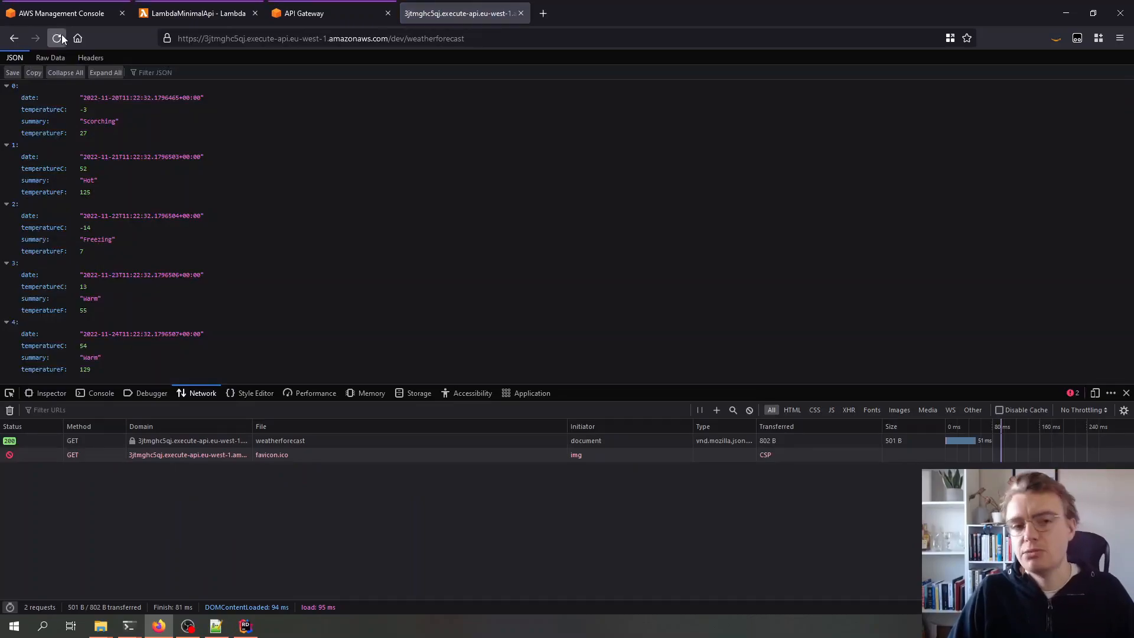
{"action": "left_click", "coordinate": [60, 37]}
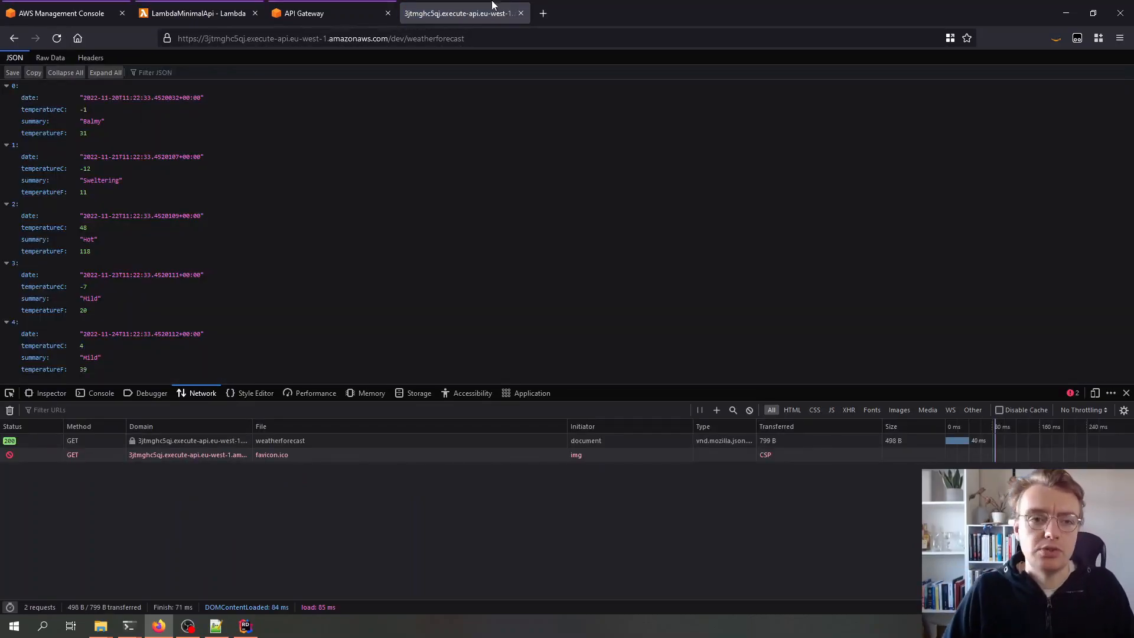
{"action": "left_click", "coordinate": [195, 13]}
{"action": "type", "text": "serverlessdotnet.dev/"}
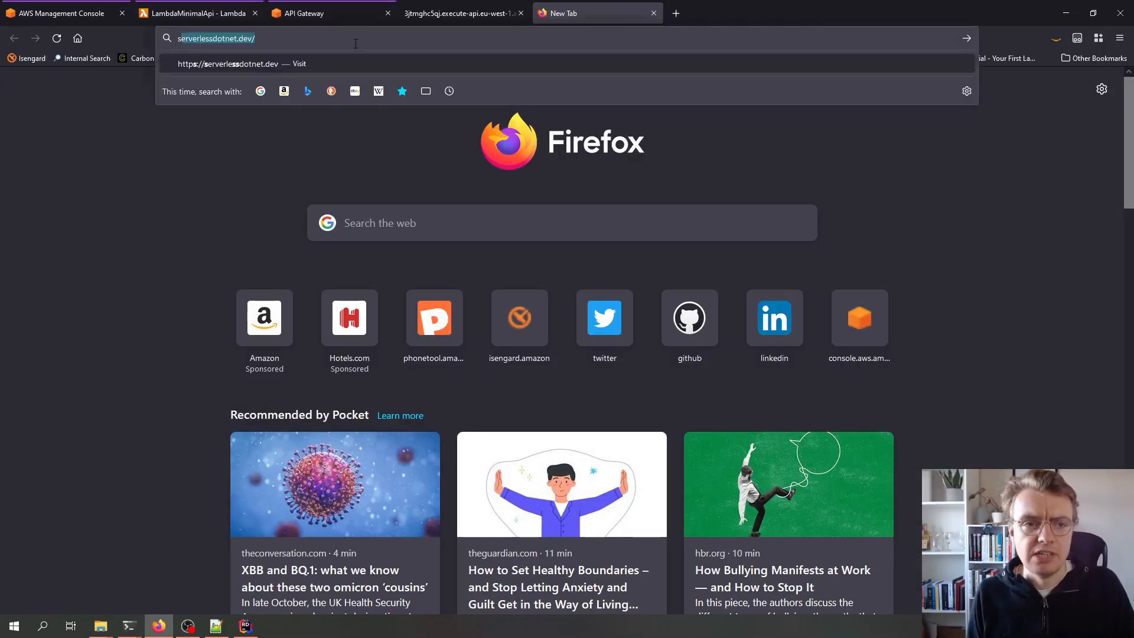
Step: Go to serverlessdotnet.dev and scroll the serverless-dotnet-demo README to the Deployment section
{"action": "key", "text": "Return"}
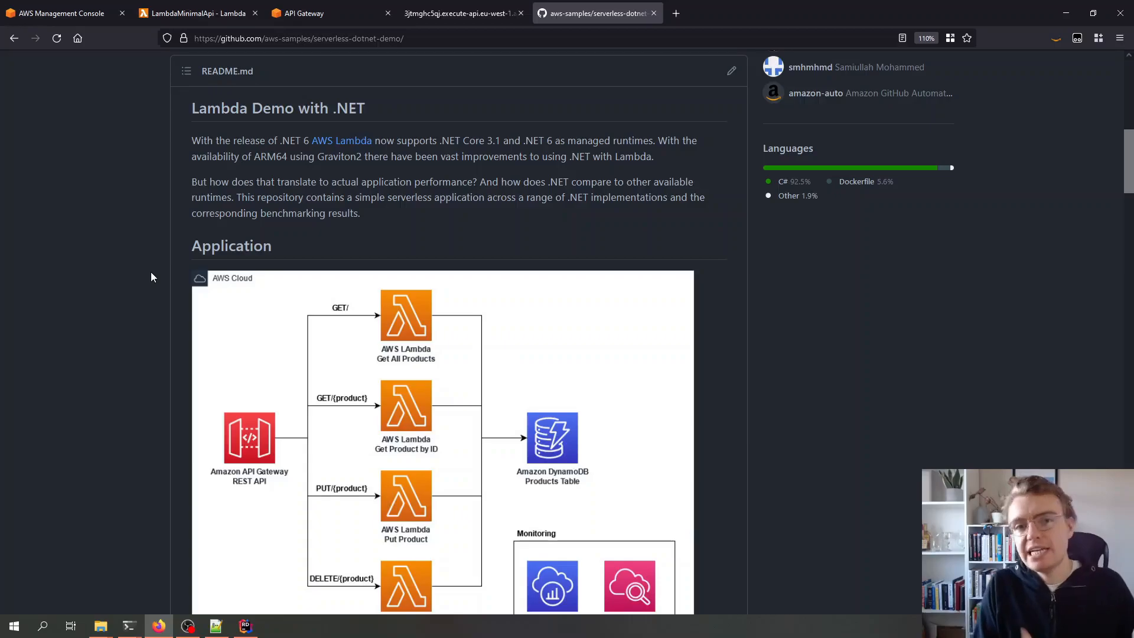
{"action": "scroll", "scroll_direction": "down", "scroll_amount": 3}
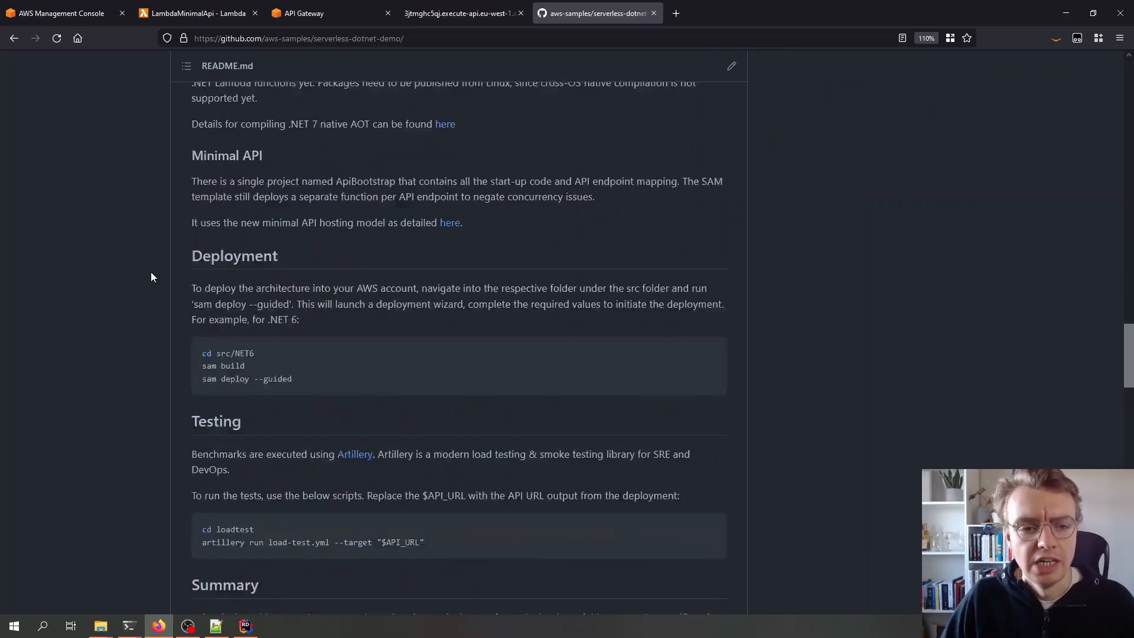